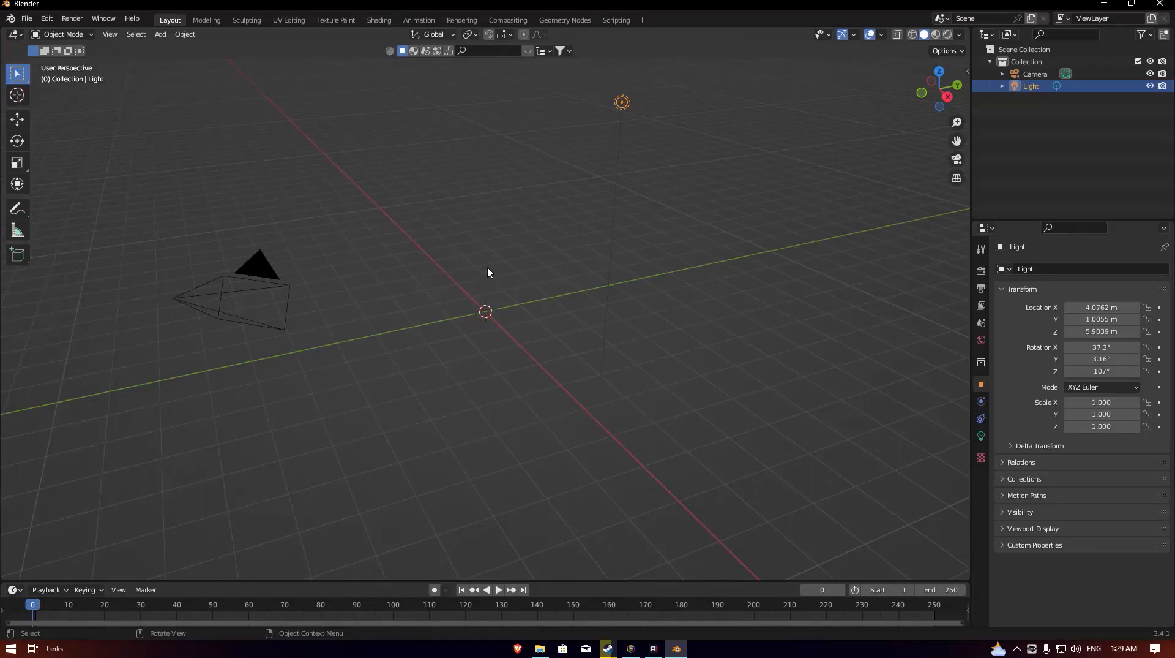
pyautogui.moveTo(500, 245)
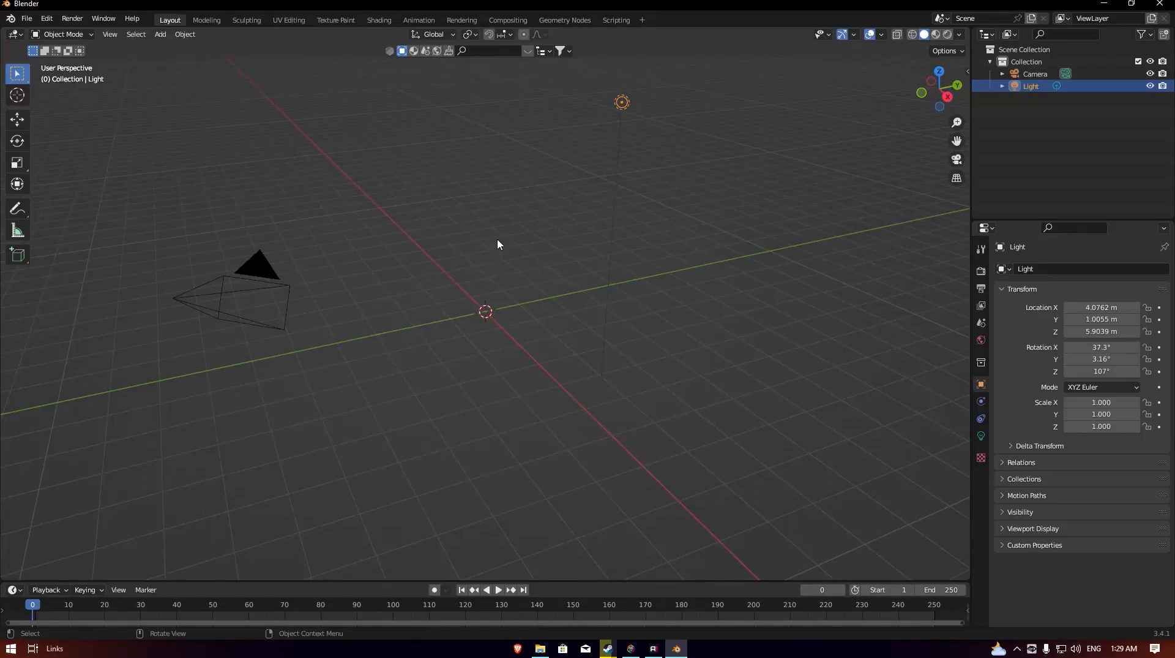
# Add a 12-vertex circle at the origin and extrude it upward into a tapered cup wall
pyautogui.press('Shift+A')
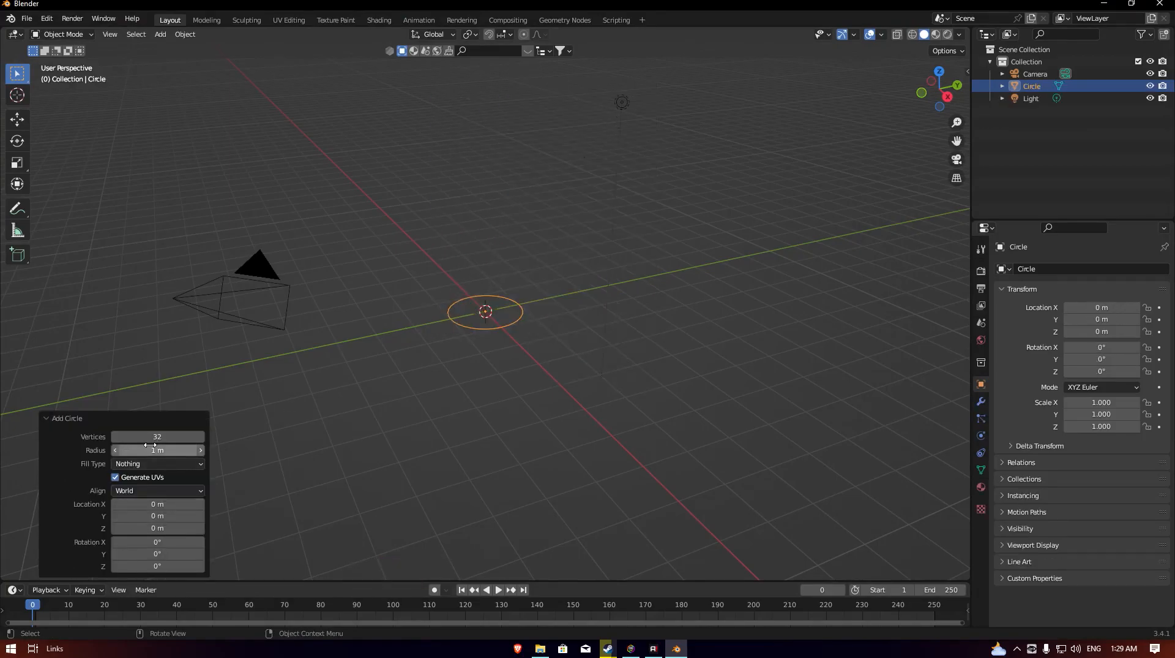
pyautogui.doubleClick(157, 437)
pyautogui.write('12')
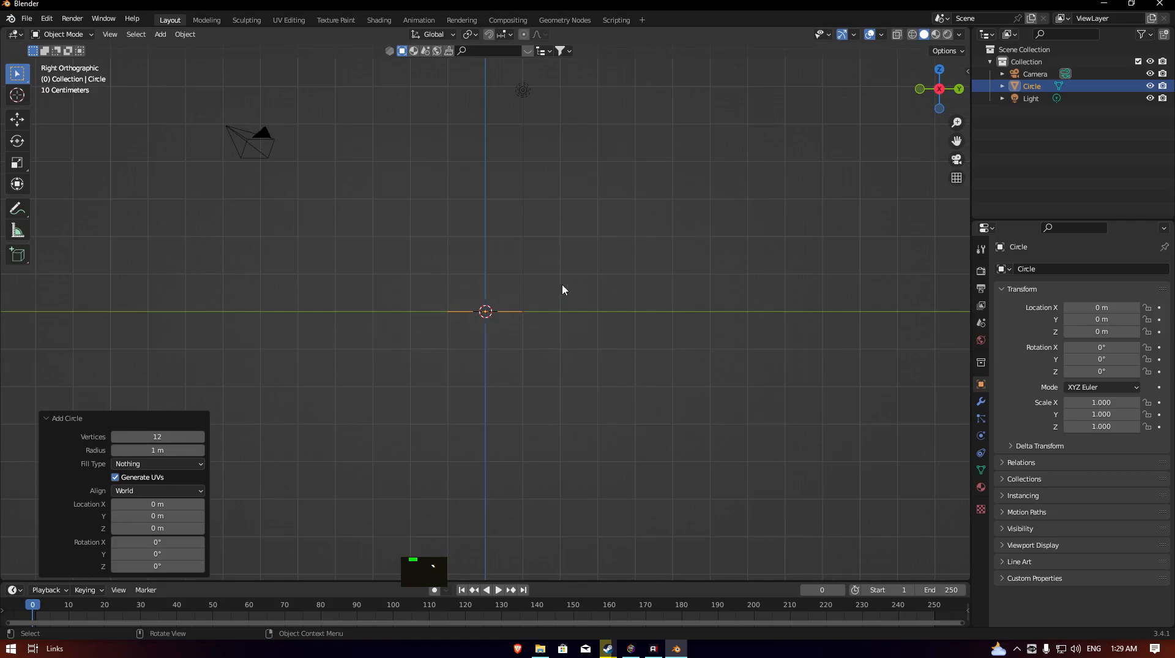
pyautogui.press('Tab')
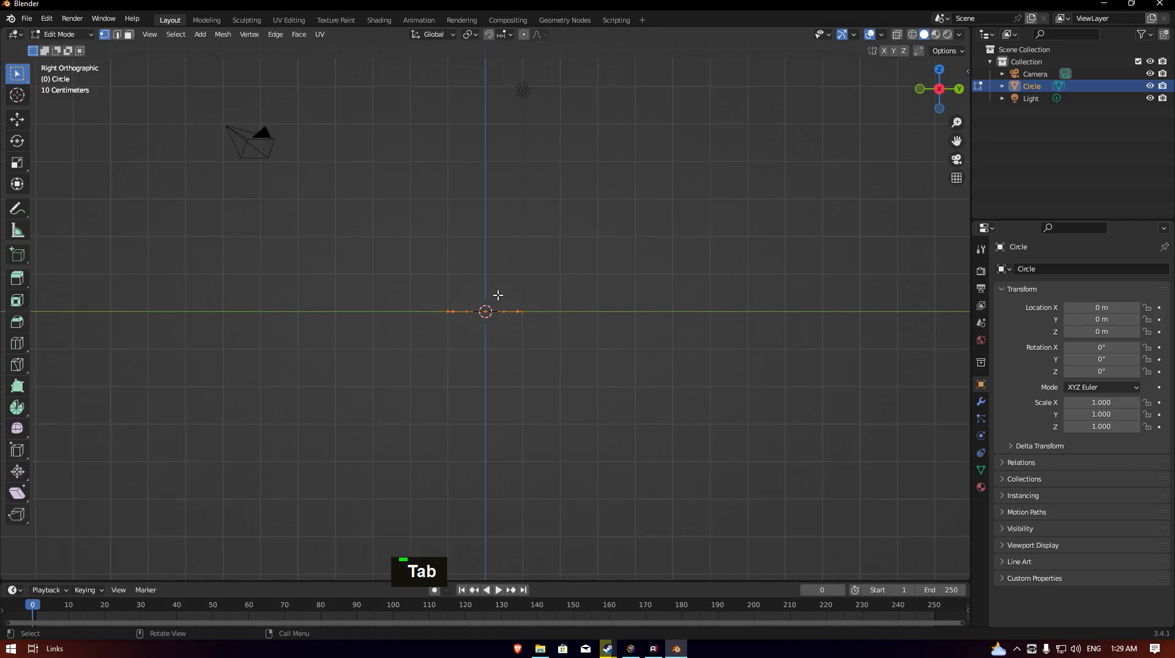
pyautogui.press('e')
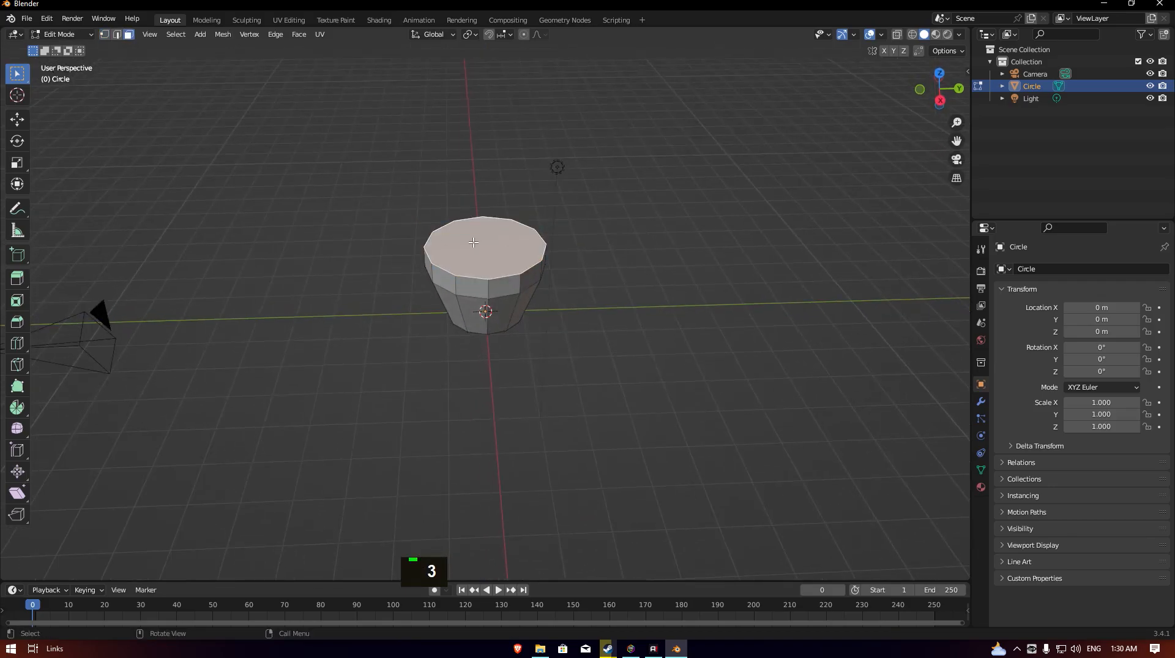
# Delete the cup's top face and give the wall 0.22 m thickness with Solidify
pyautogui.press('X')
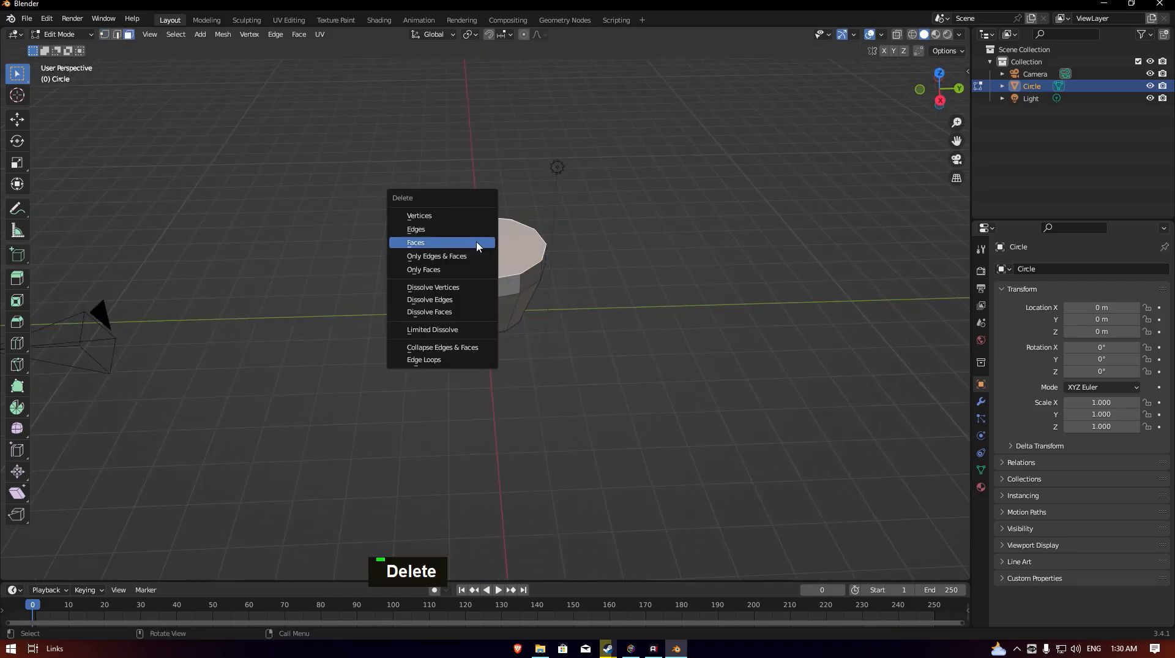
pyautogui.click(417, 242)
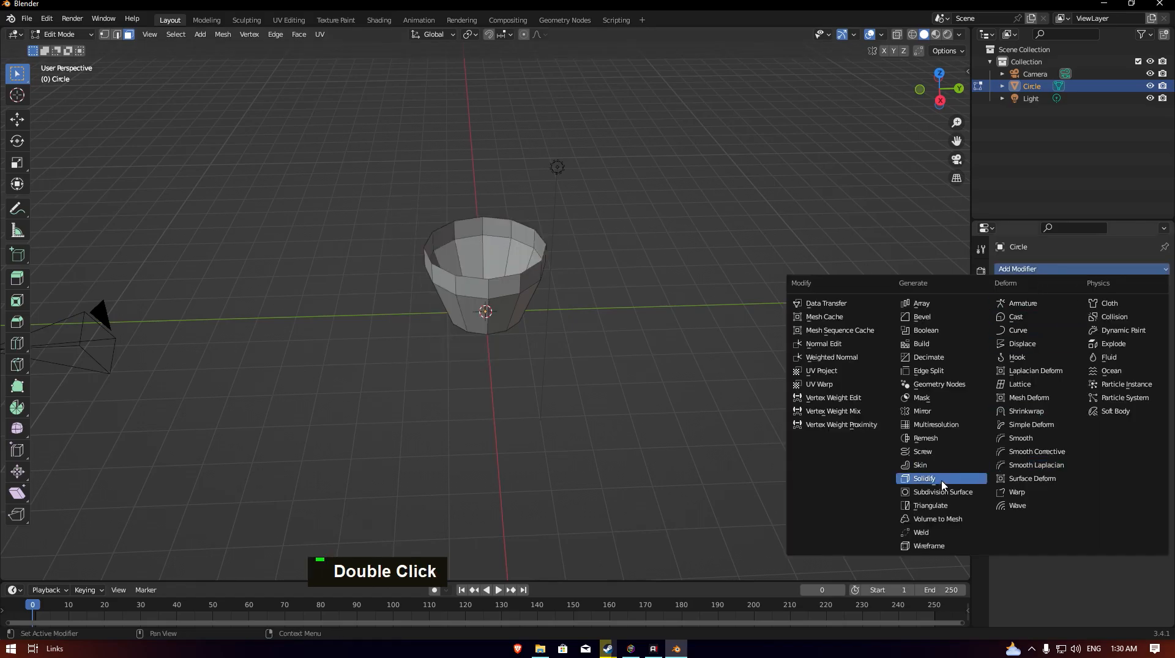
pyautogui.click(923, 477)
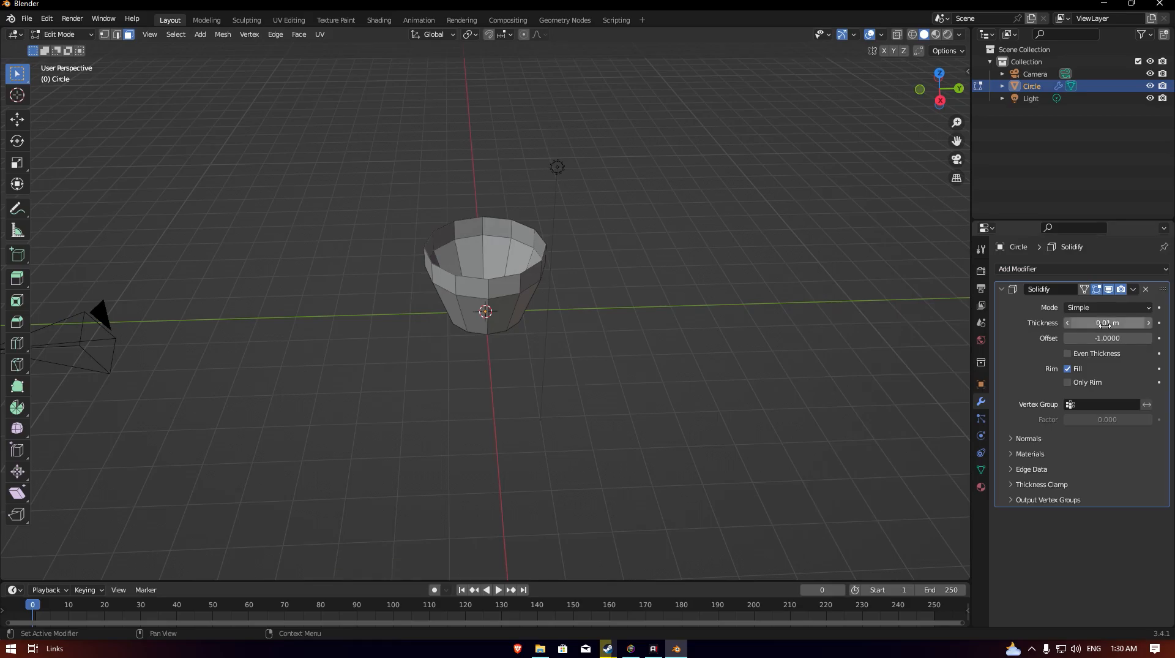
pyautogui.moveTo(1087, 322); pyautogui.dragTo(1117, 322)
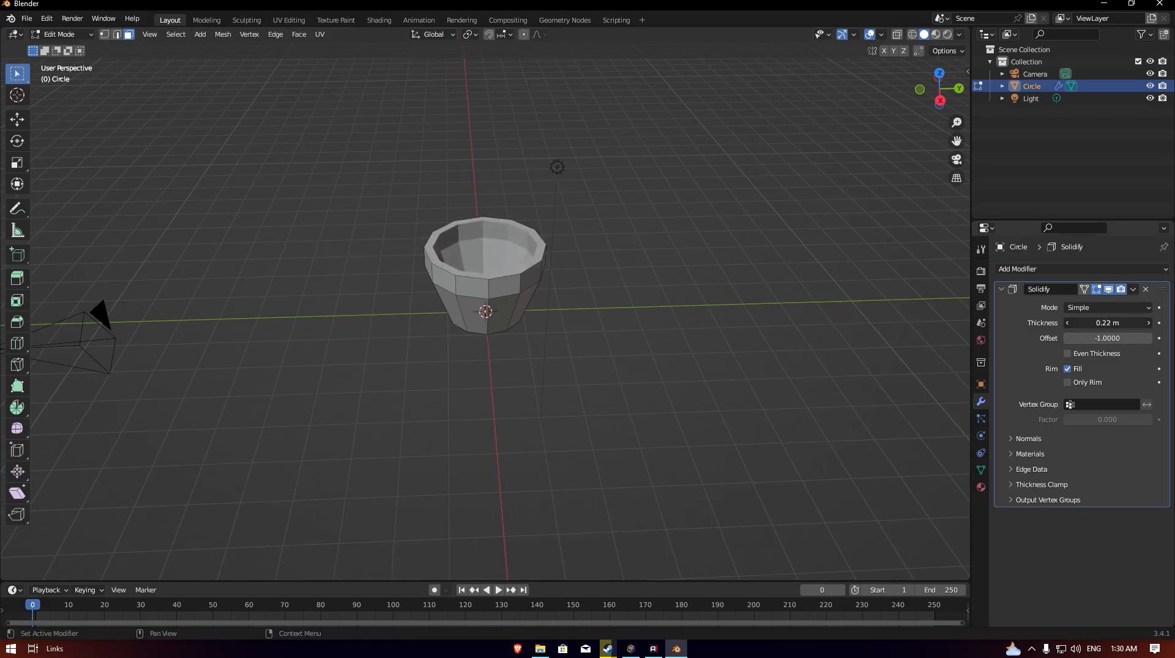
# Round the cup with a Subdivision Surface modifier and shade it smooth
pyautogui.click(1107, 324)
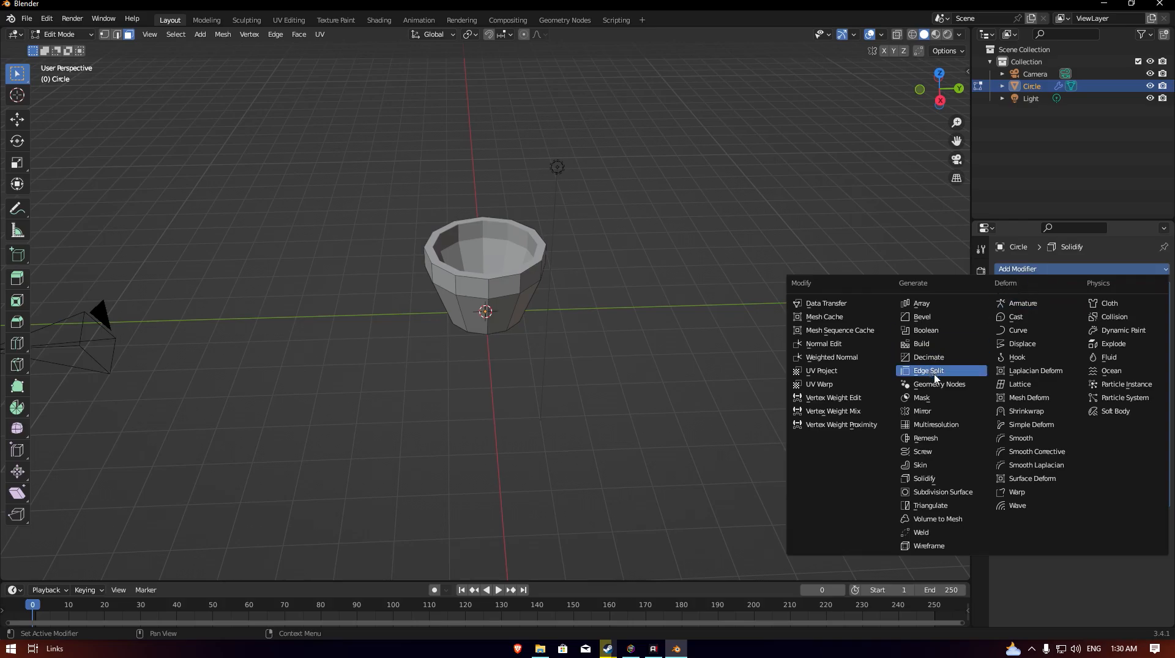
pyautogui.moveTo(948, 492)
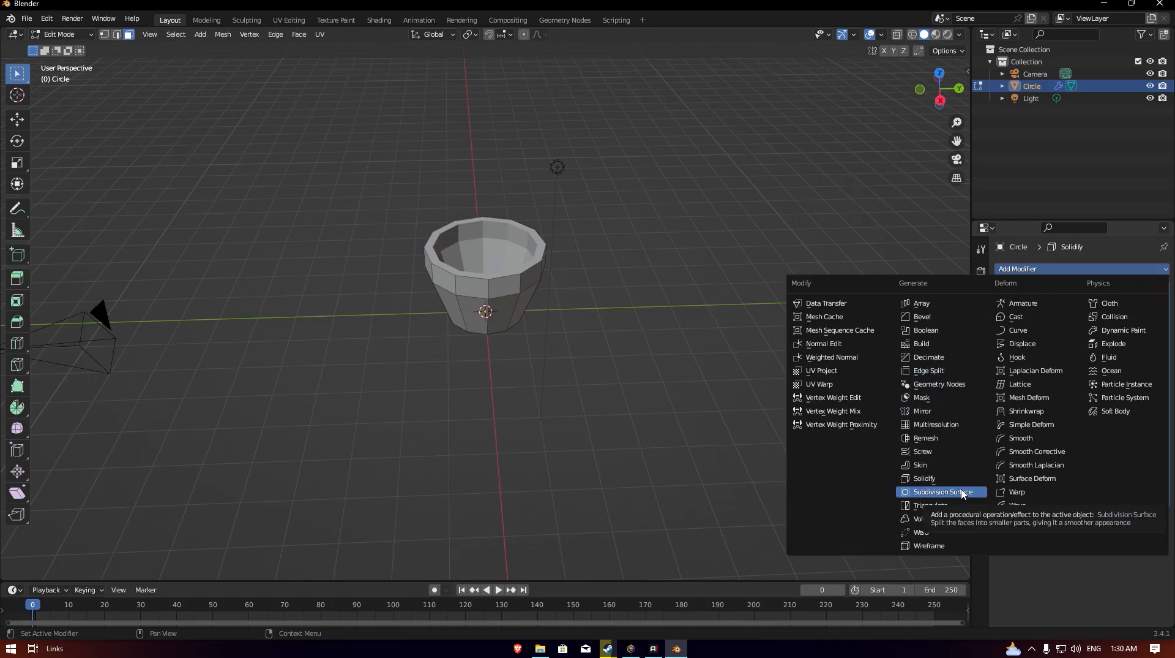
pyautogui.click(943, 492)
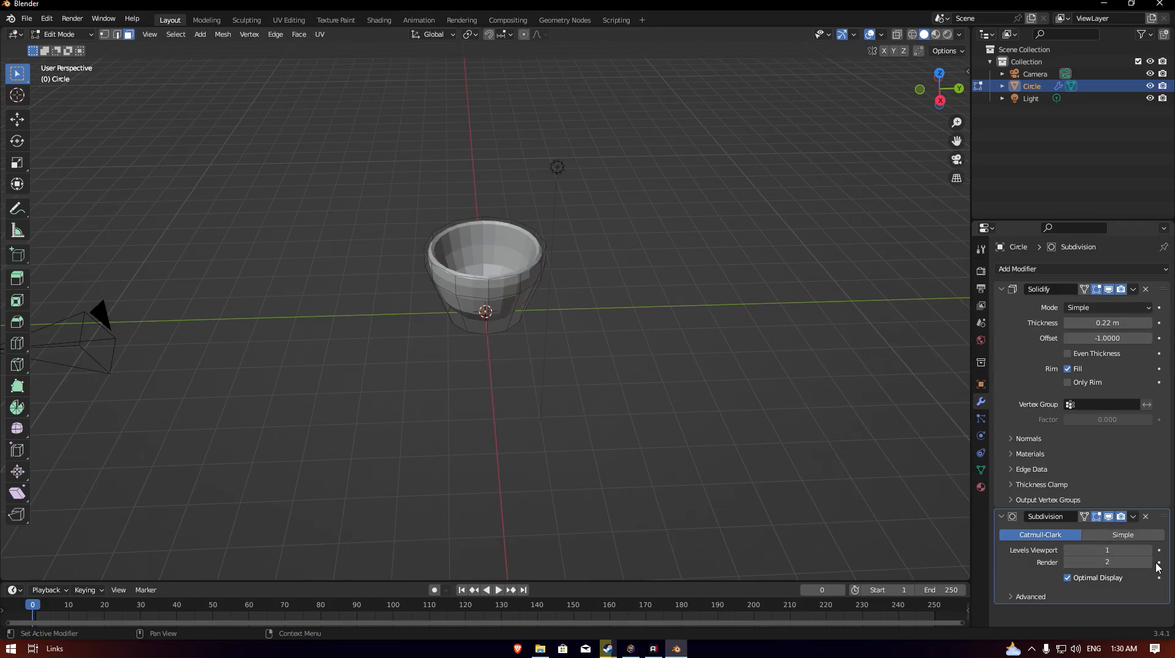
pyautogui.scroll(3)
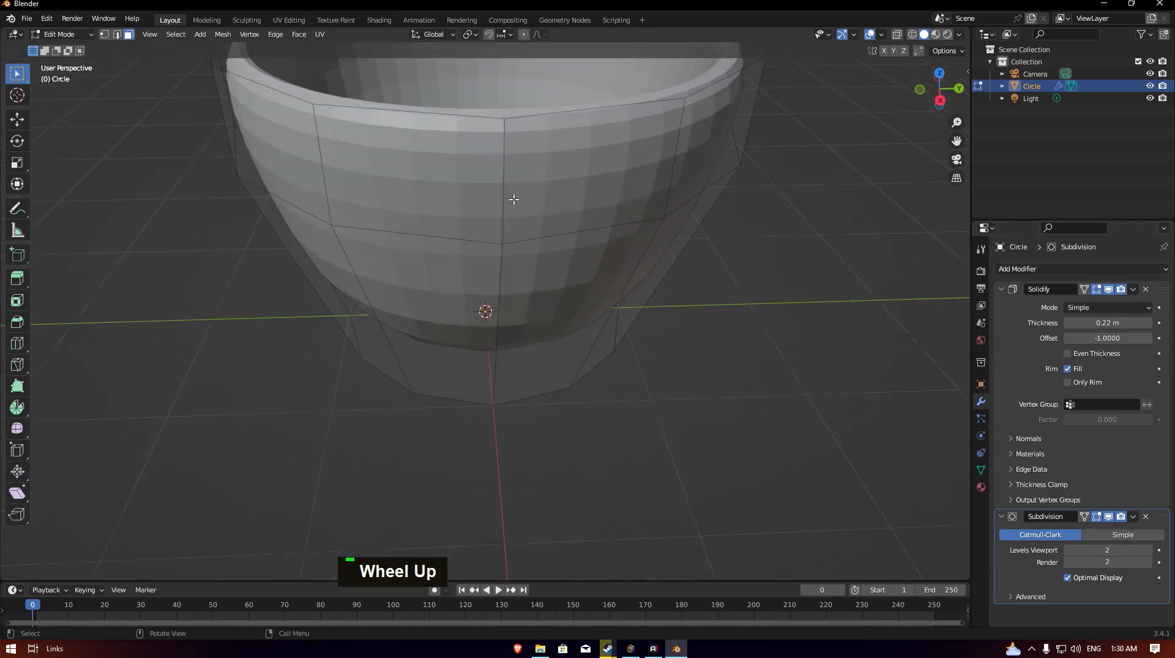
pyautogui.rightClick(513, 199)
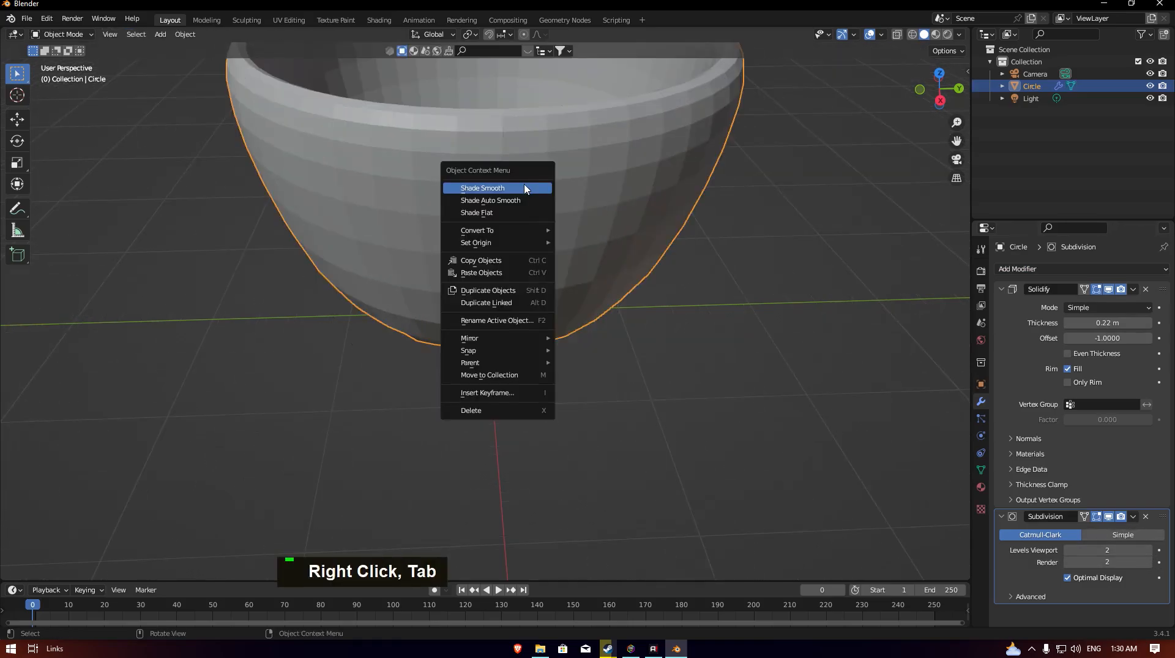
pyautogui.click(482, 188)
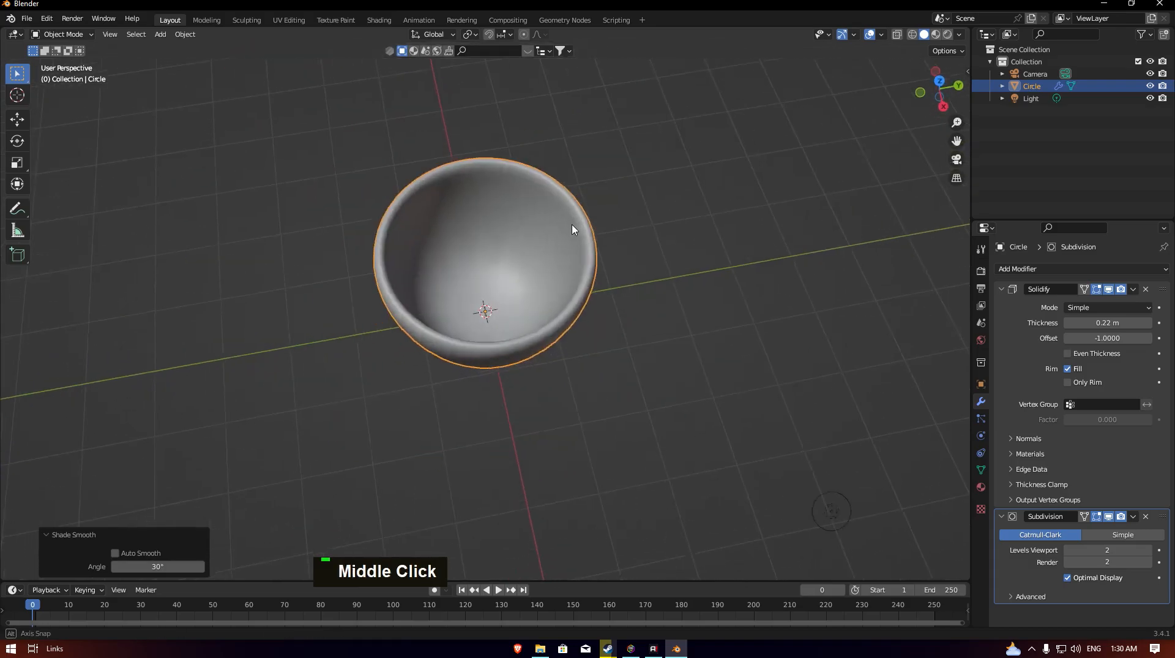
pyautogui.press('Tab')
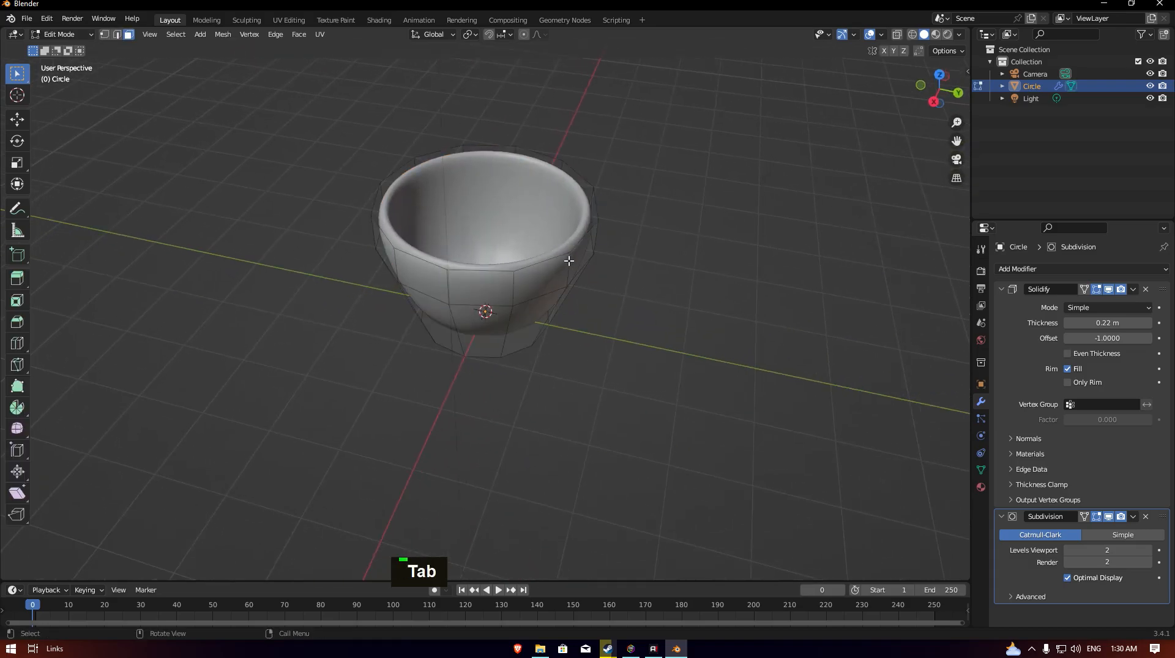
# From top view, duplicate a side edge of the cup and separate it by Selection
pyautogui.press('A')
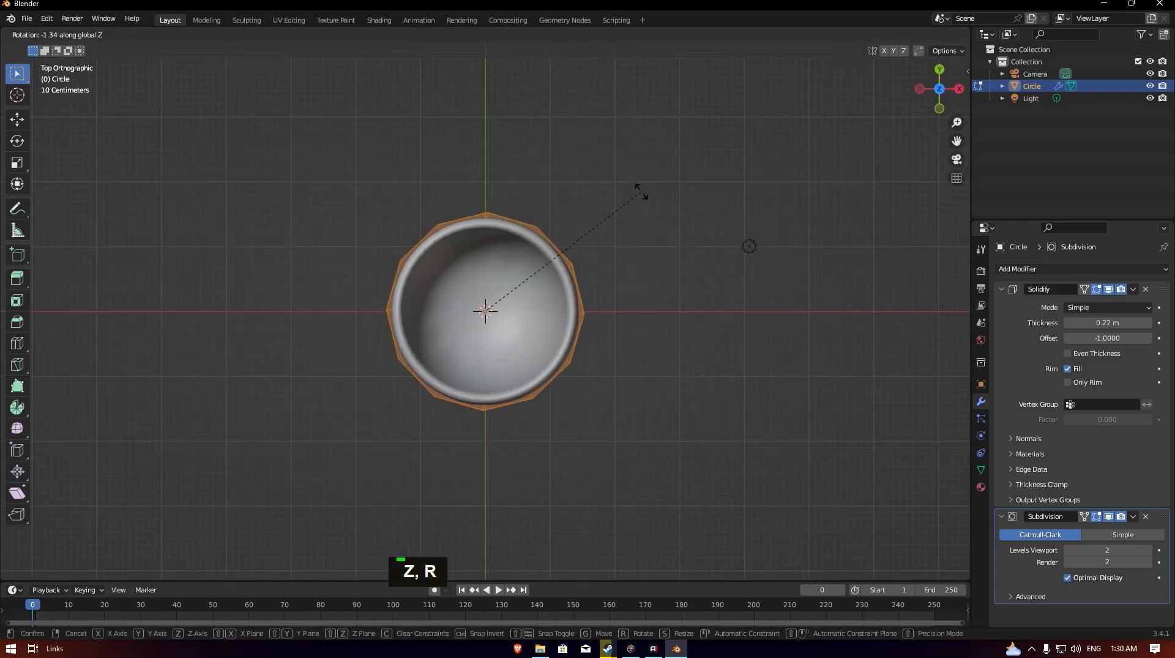
pyautogui.moveTo(644, 195)
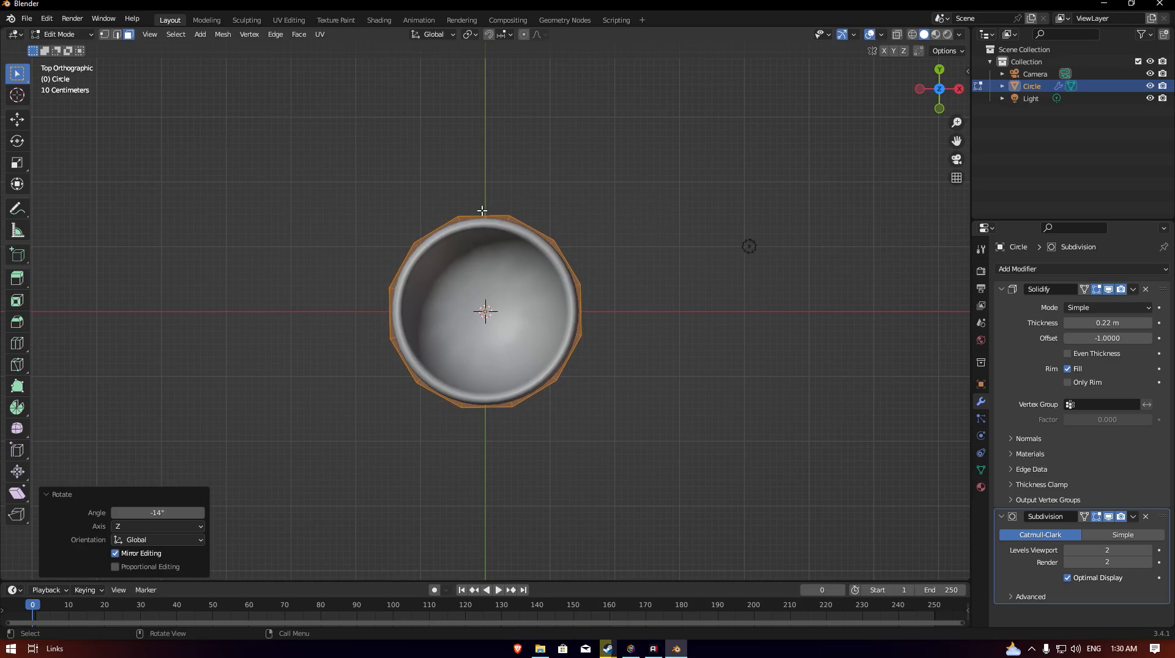
pyautogui.moveTo(496, 217)
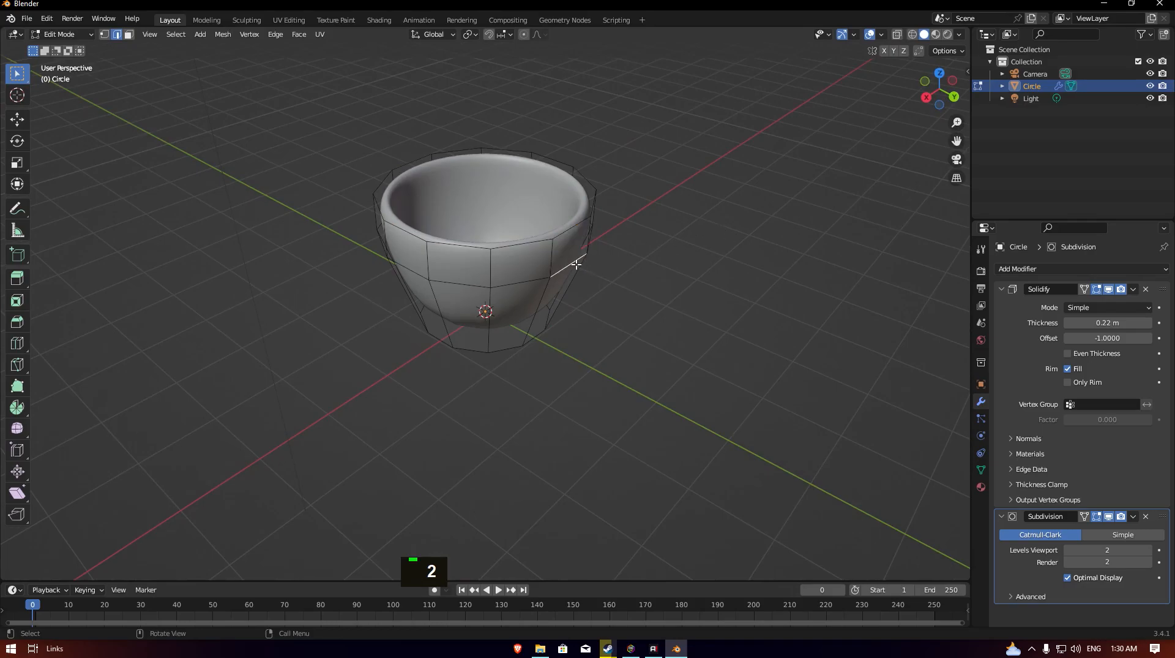
pyautogui.press('Shift+D')
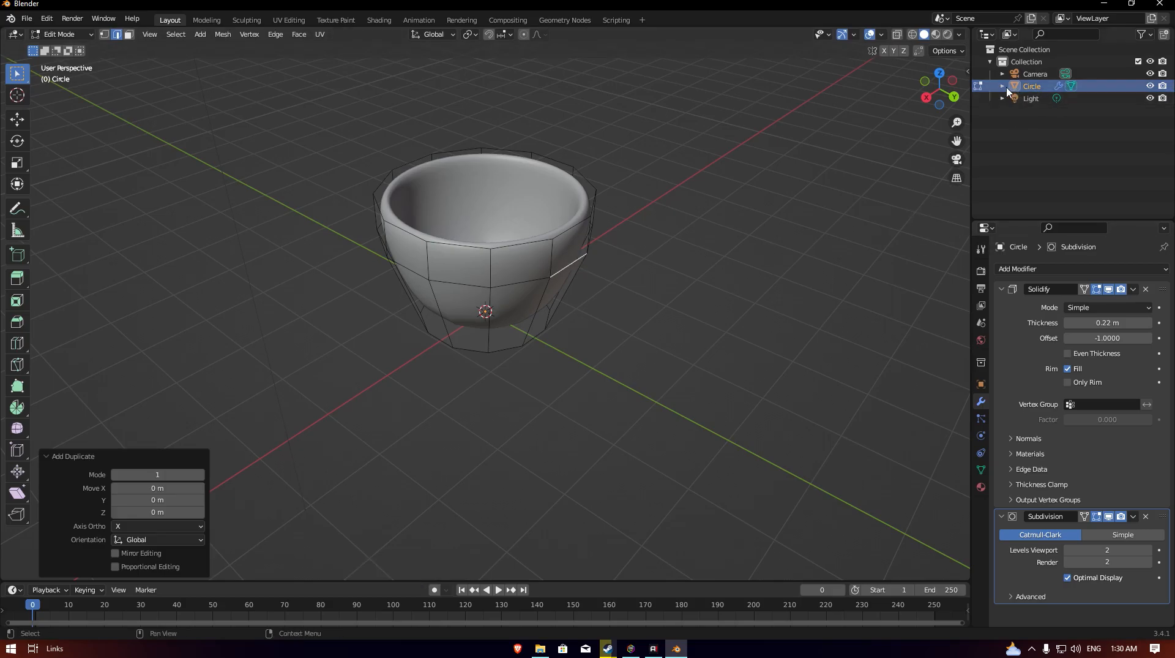
pyautogui.scroll(3)
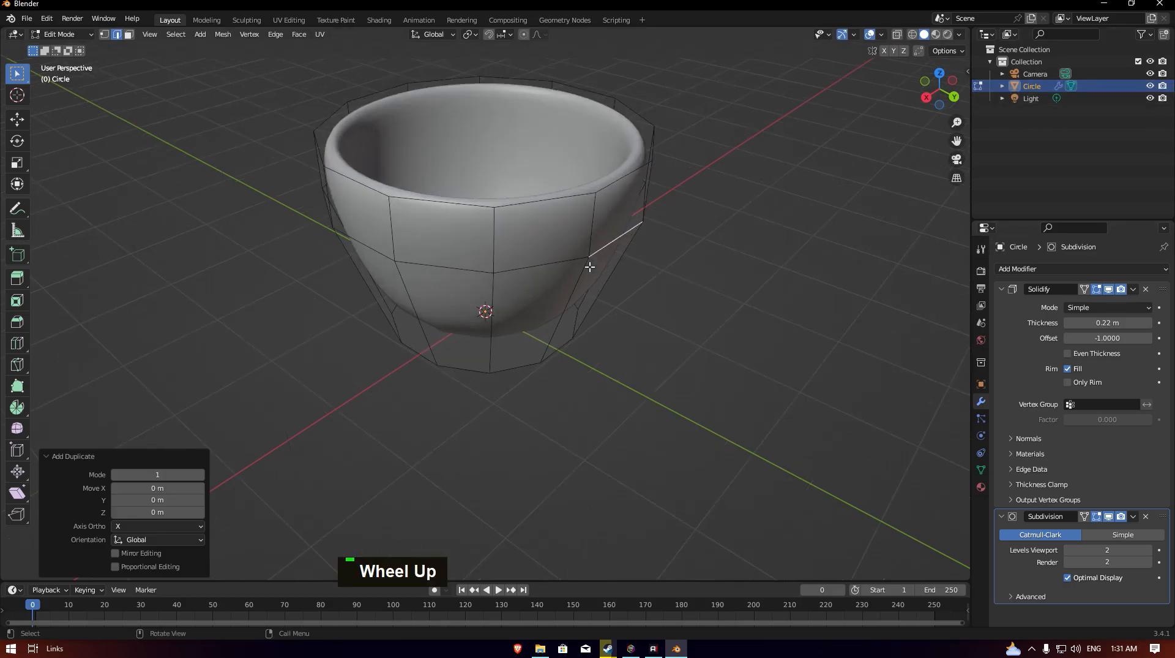
pyautogui.press('p')
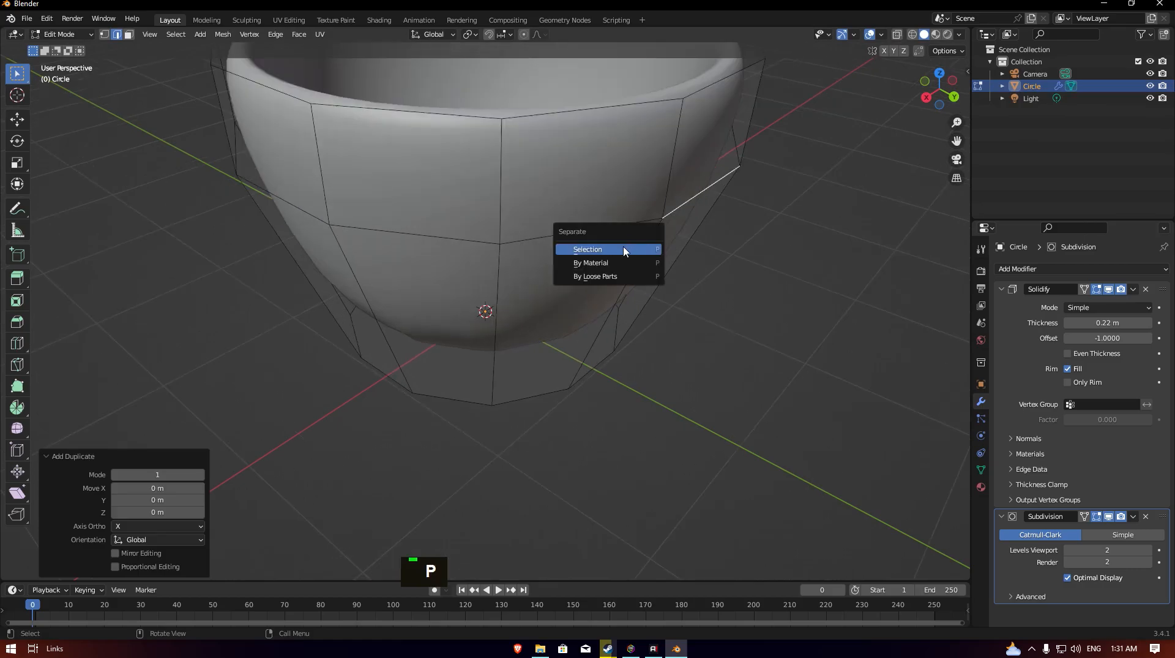
pyautogui.click(587, 249)
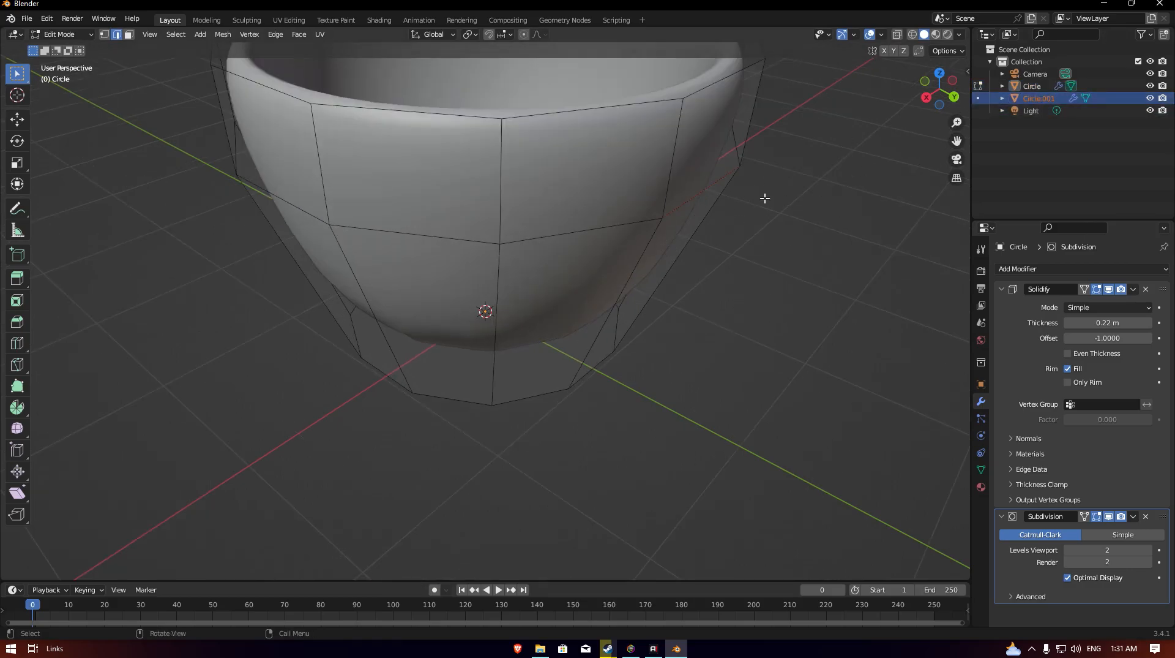
# Return to Object Mode and select the separated edge object Circle.001
pyautogui.press('Tab')
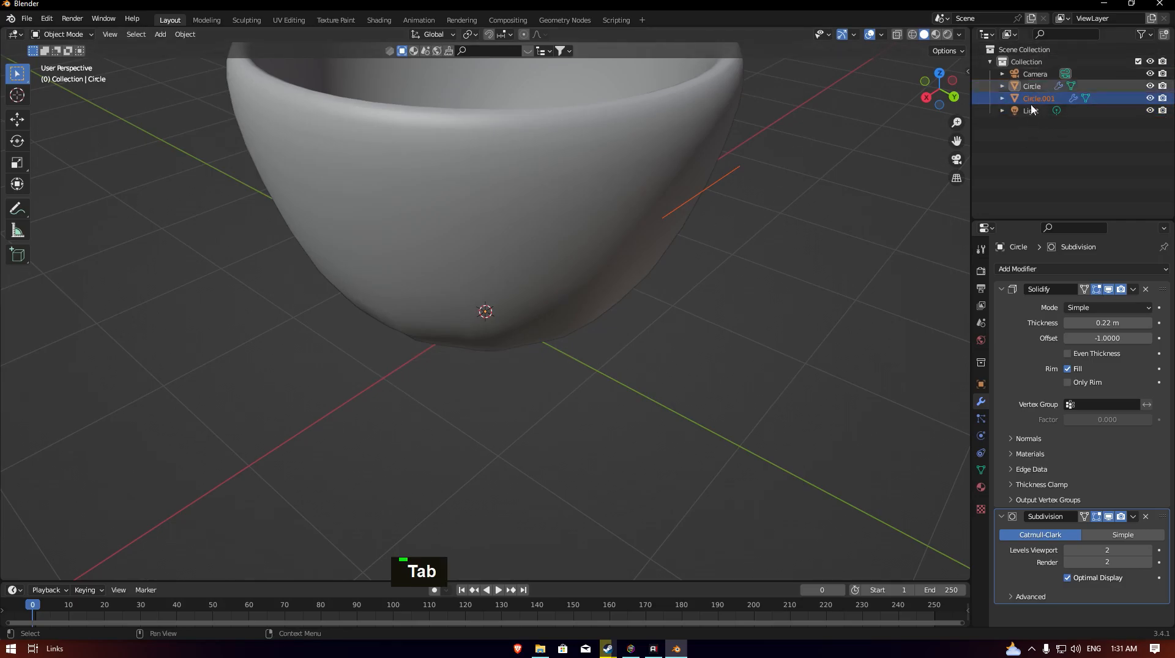
pyautogui.click(1031, 86)
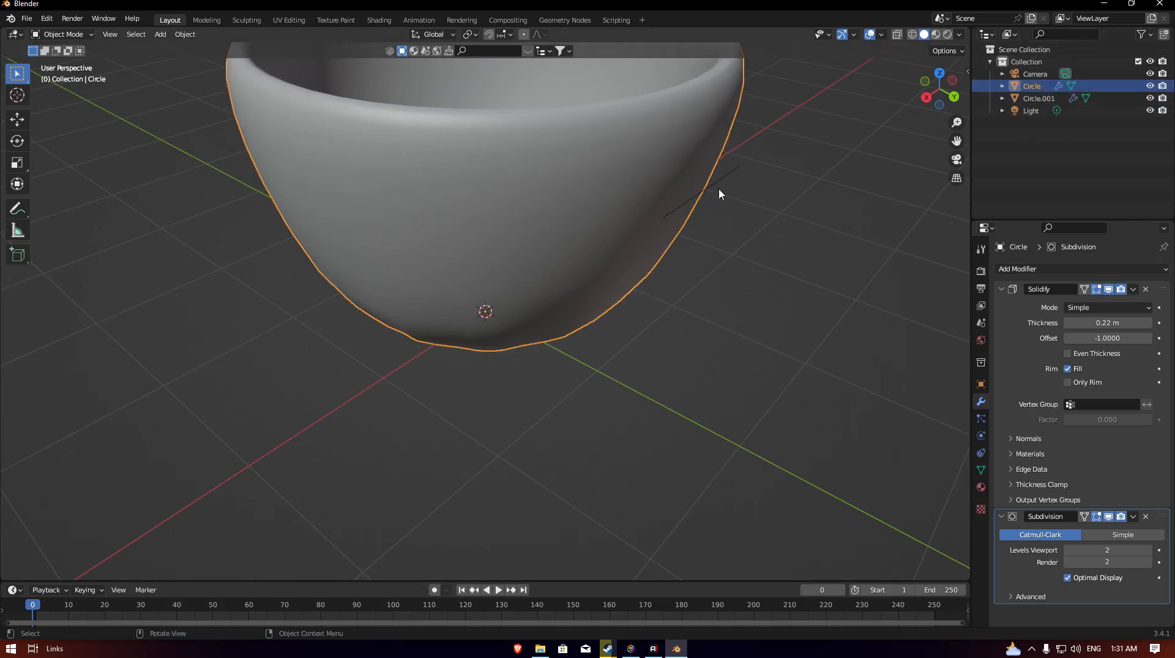
pyautogui.click(1038, 98)
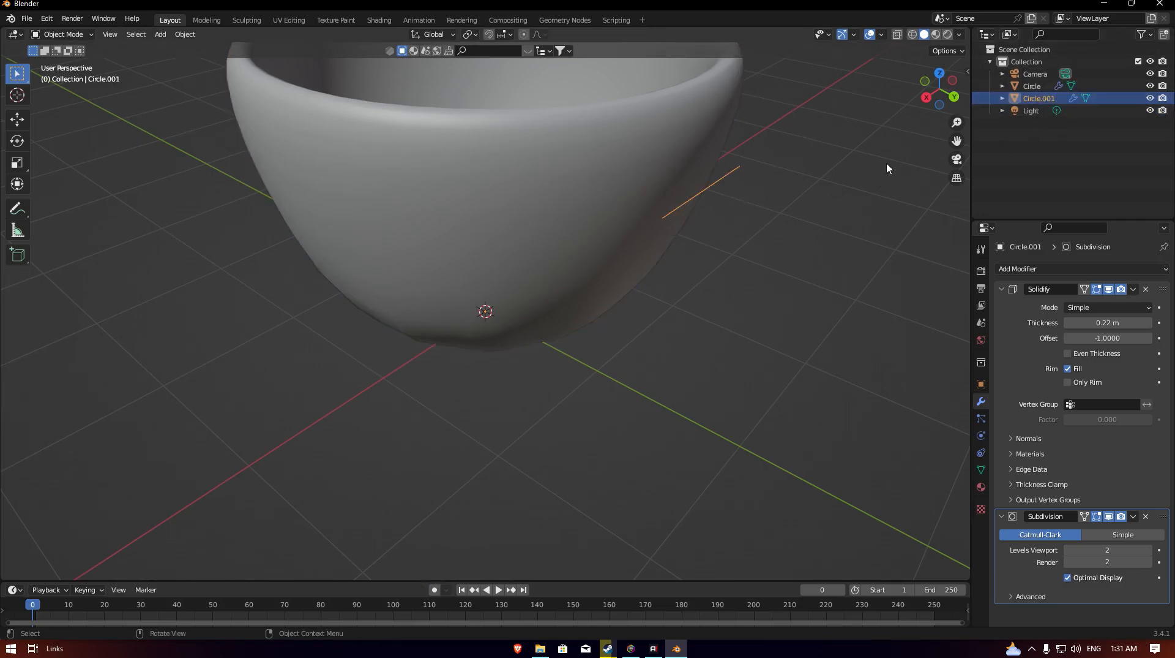
pyautogui.scroll(-3)
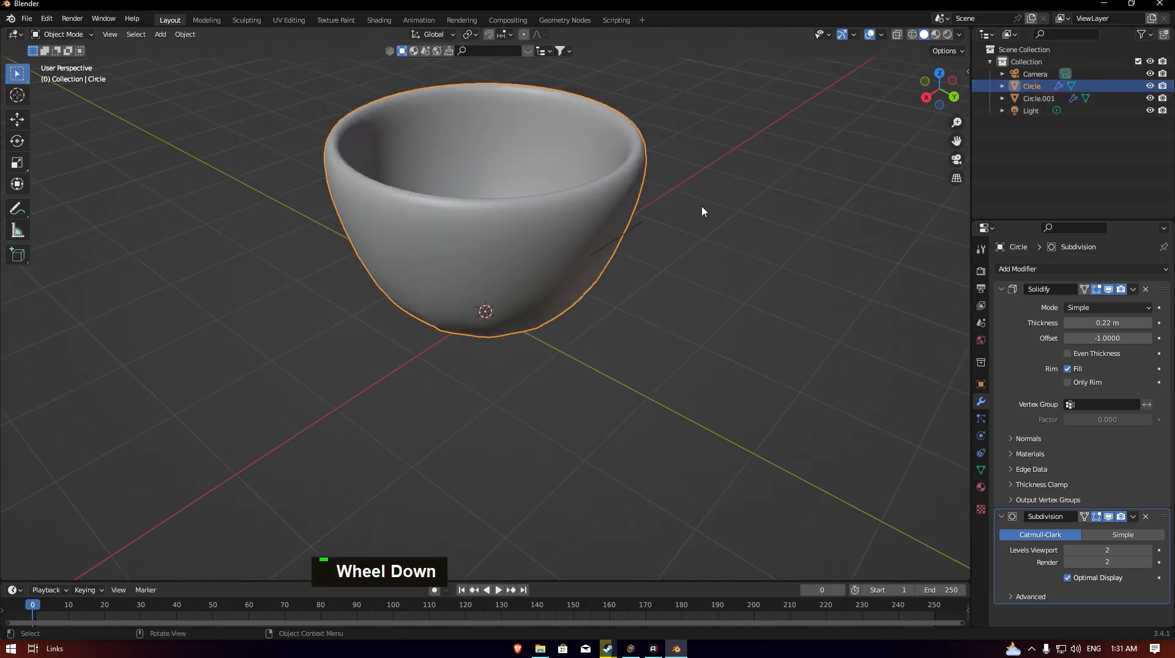
# Narrow the handle strip and extrude it downward along Z into a curve
pyautogui.press('F2')
pyautogui.write('cup')
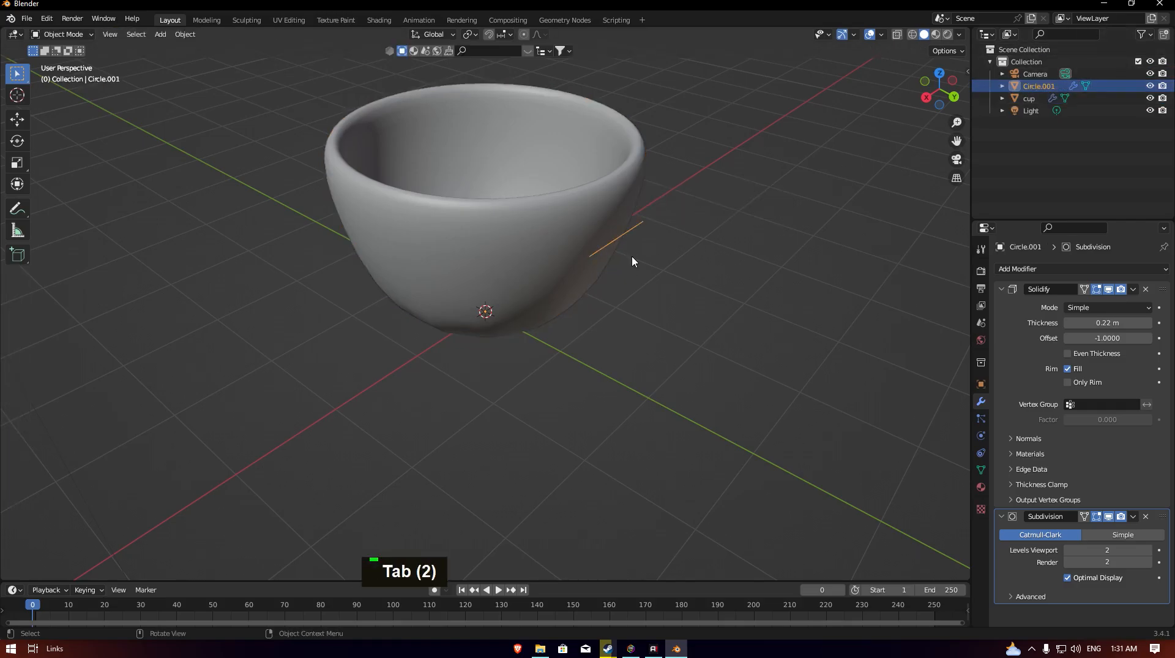
pyautogui.press('s')
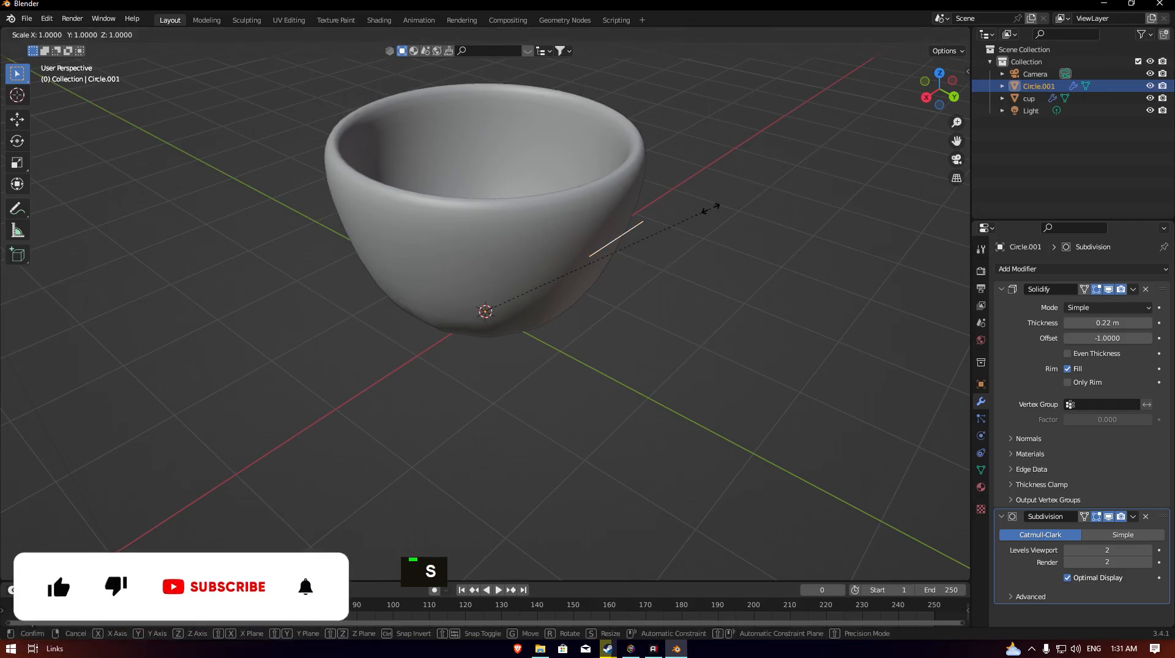
pyautogui.press('x')
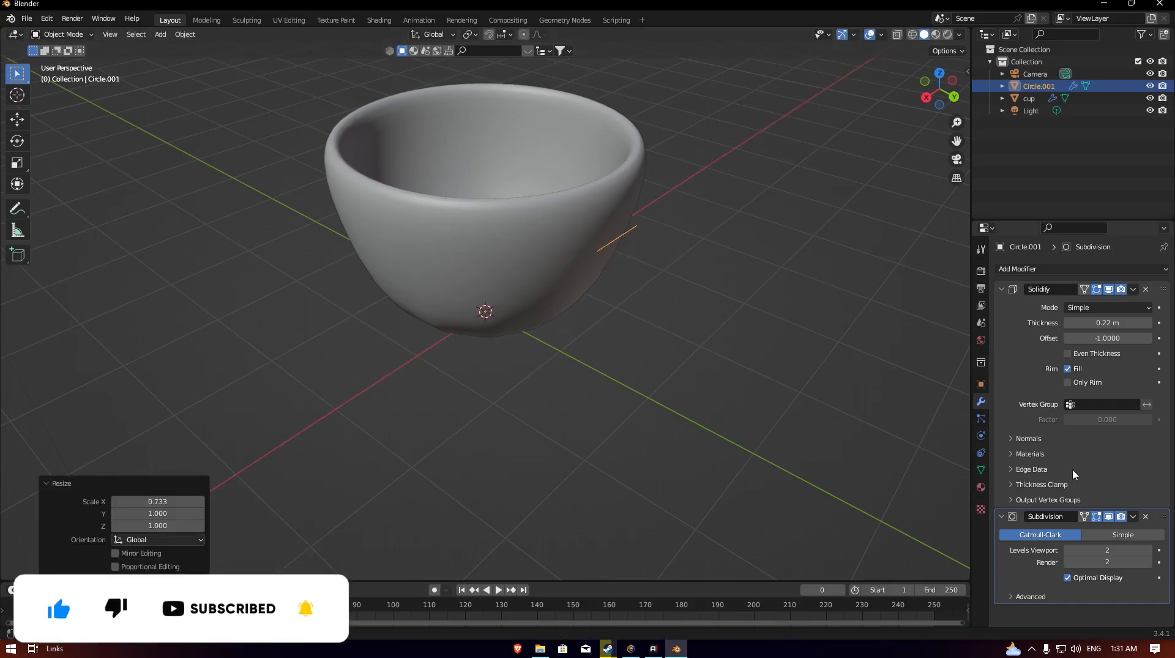
pyautogui.press('E')
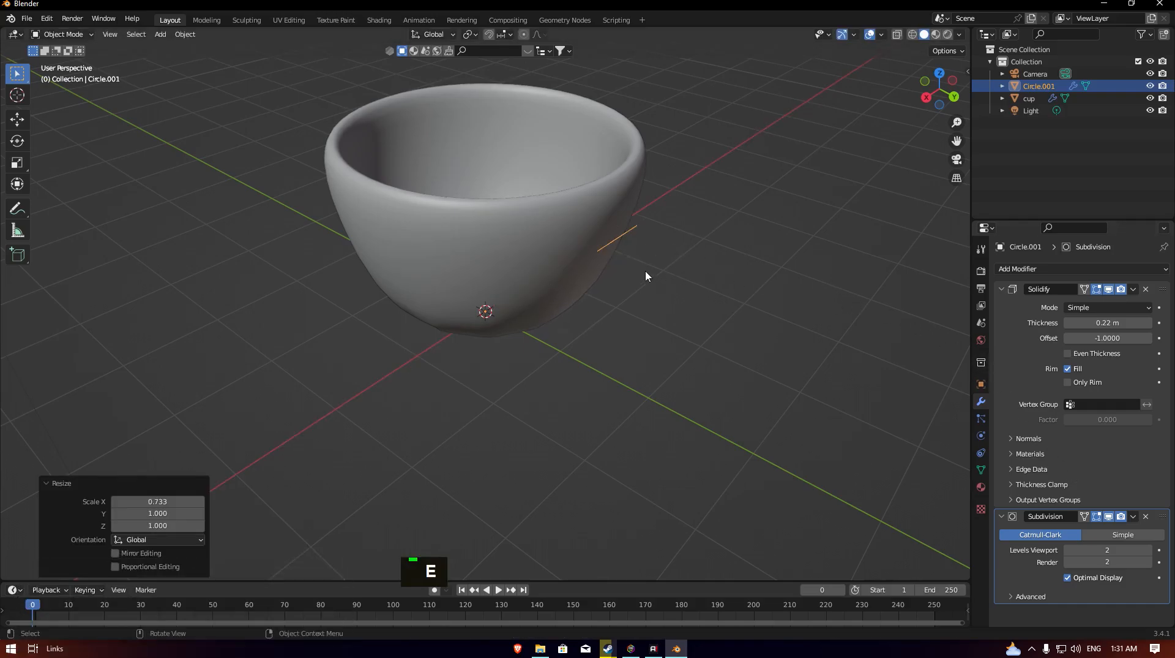
pyautogui.press('Tab')
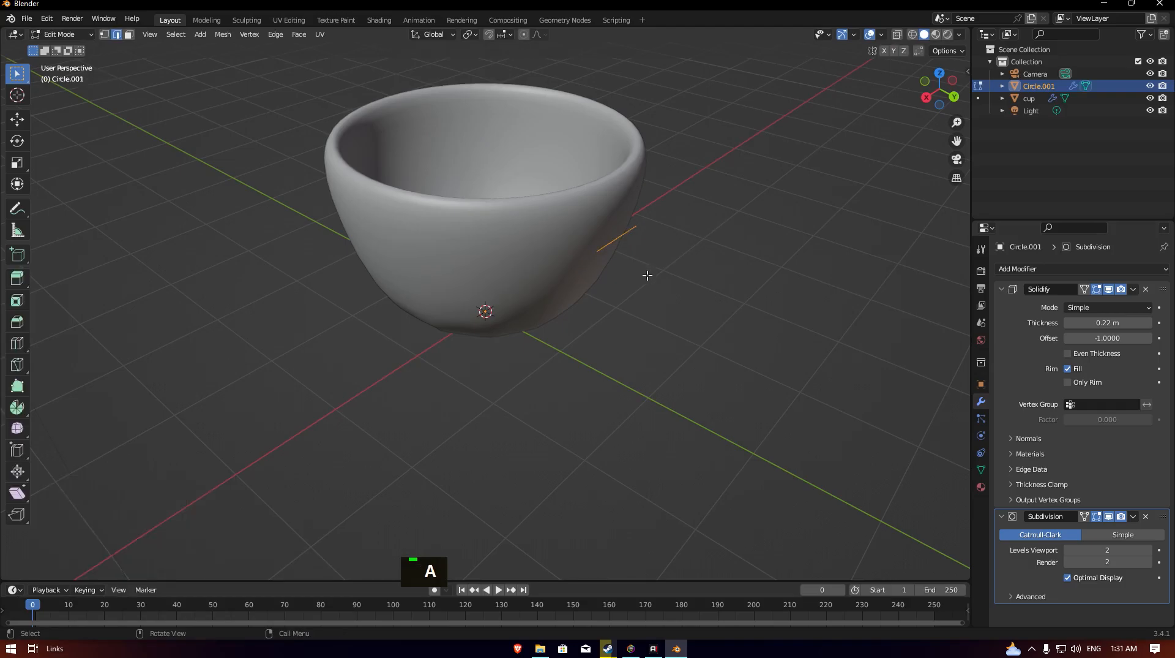
pyautogui.moveTo(697, 282)
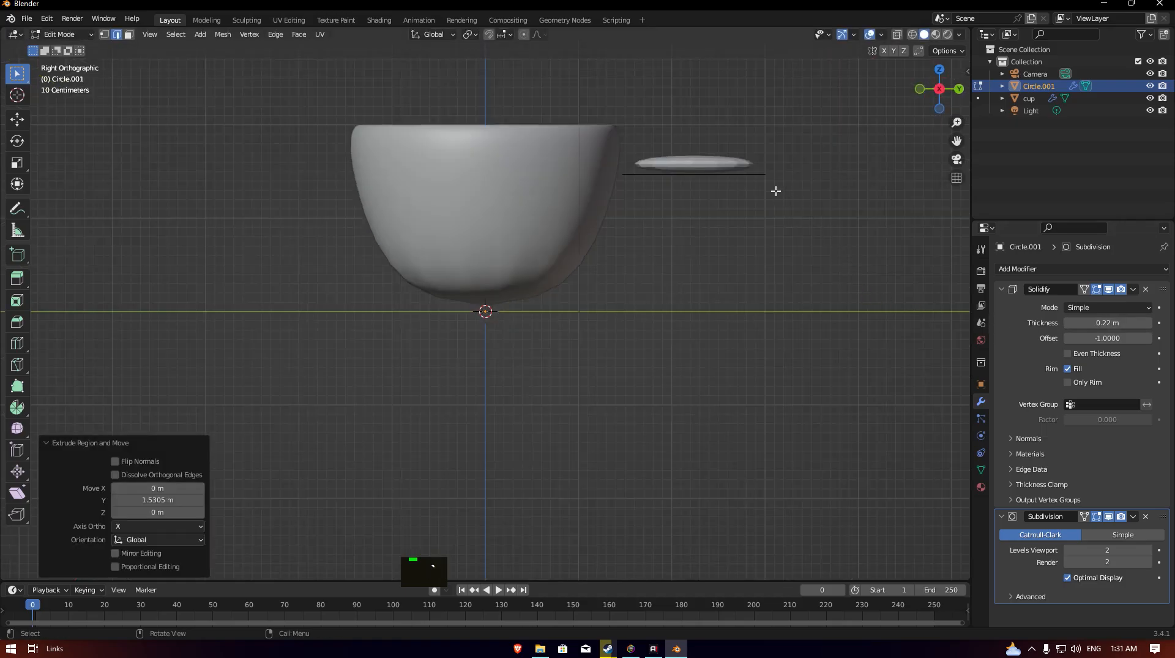
pyautogui.press('Z')
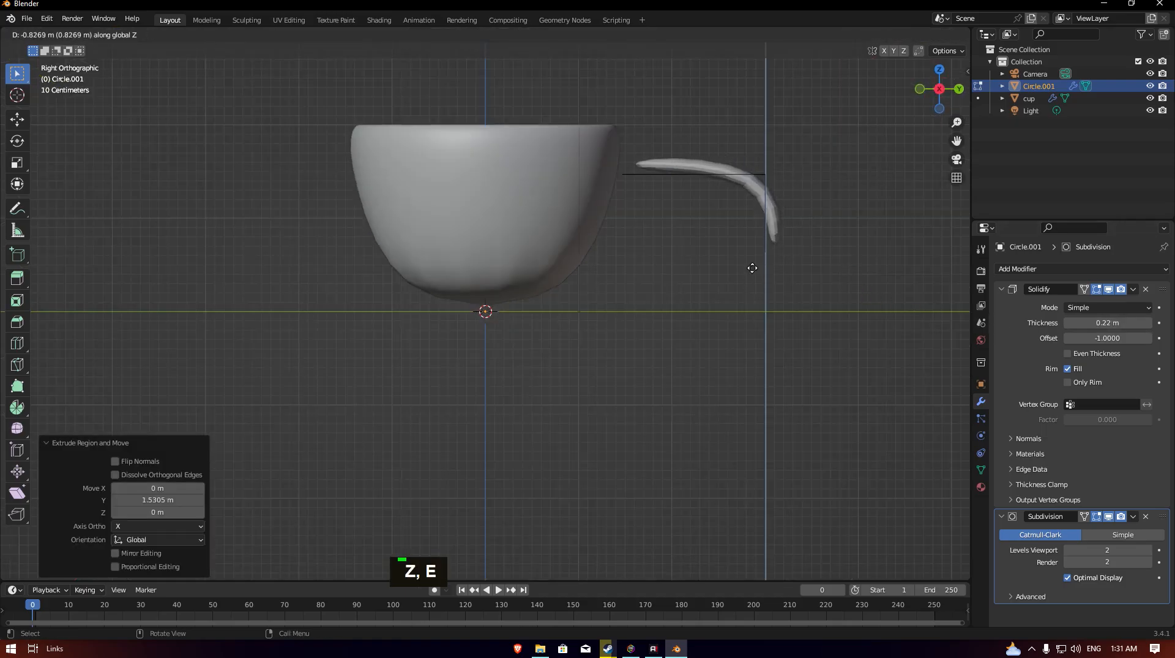
# Move the handle ends along Y and Z so the C-shape sits against the cup wall
pyautogui.press('g')
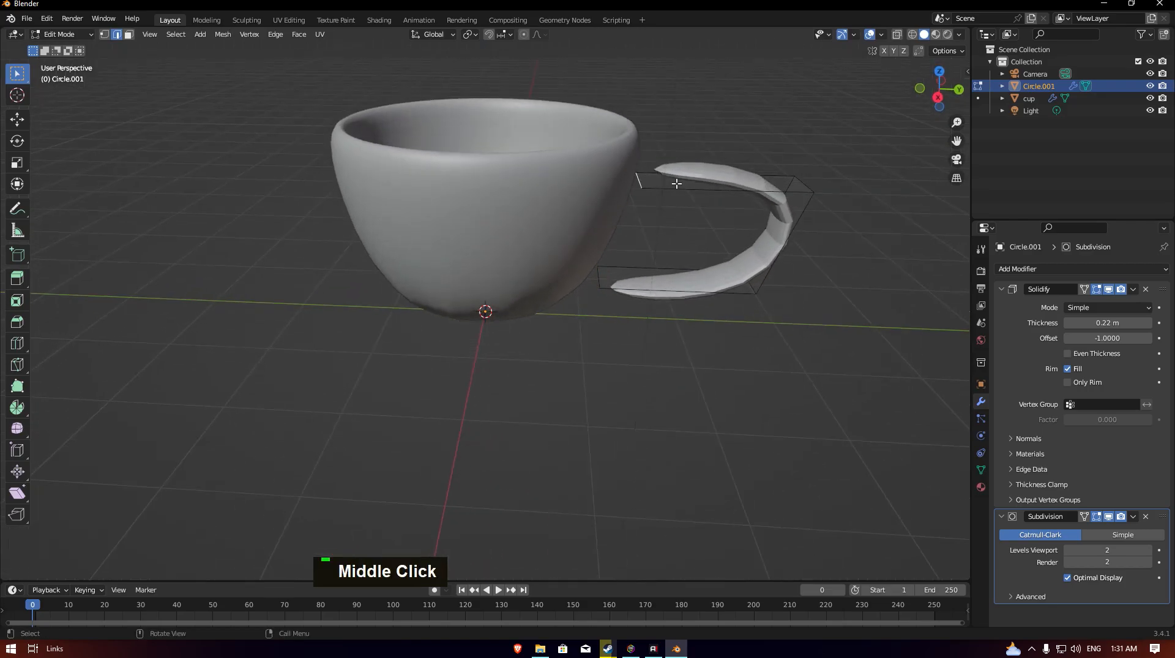
pyautogui.press('G')
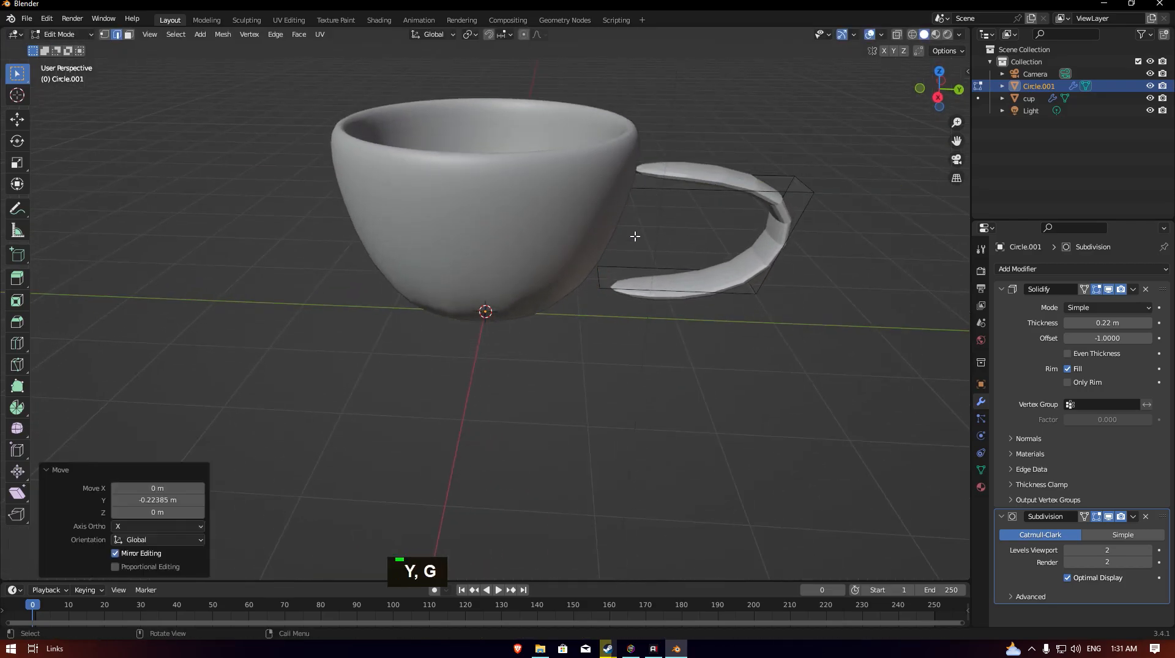
pyautogui.moveTo(635, 236); pyautogui.dragTo(662, 262)
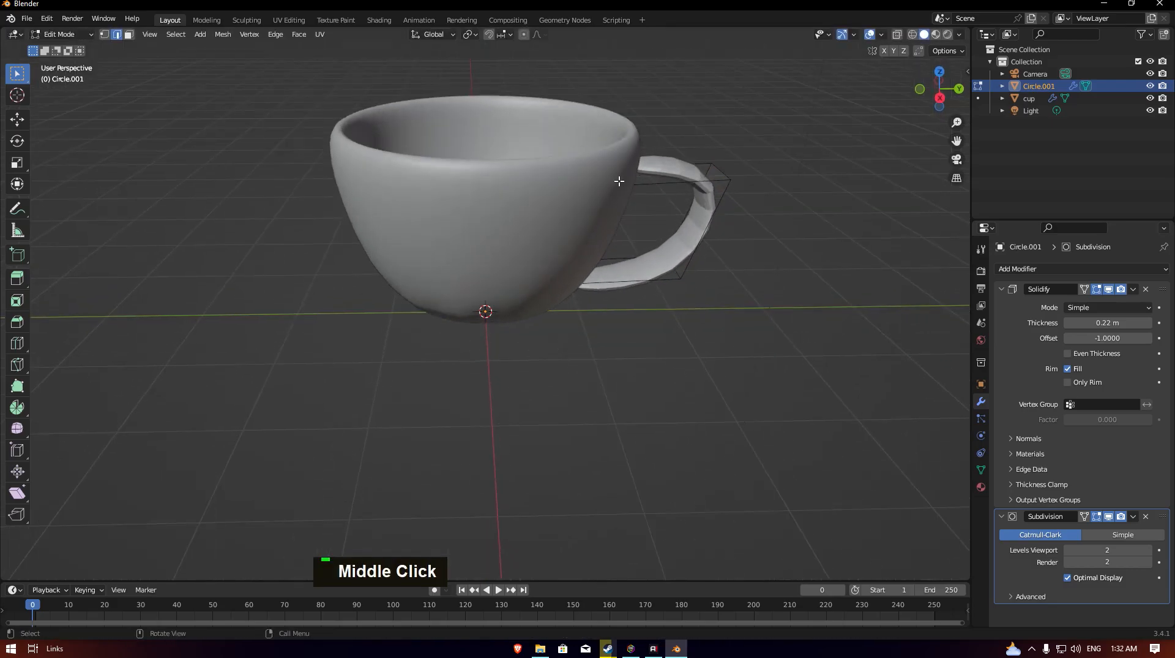
pyautogui.press('g')
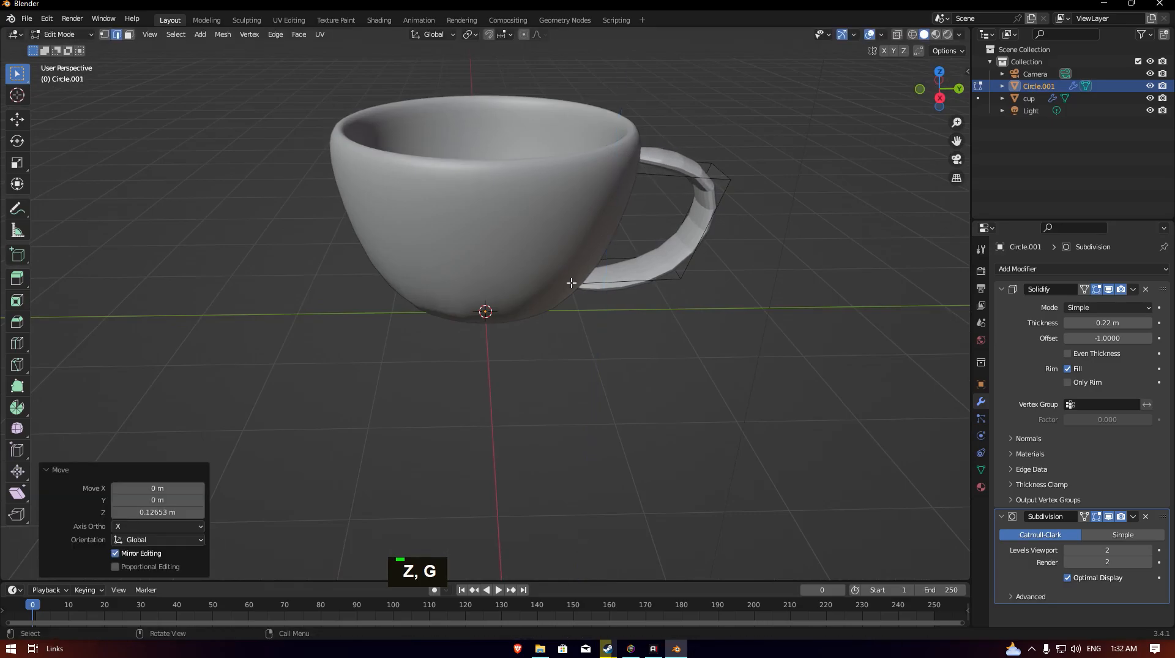
pyautogui.press('z')
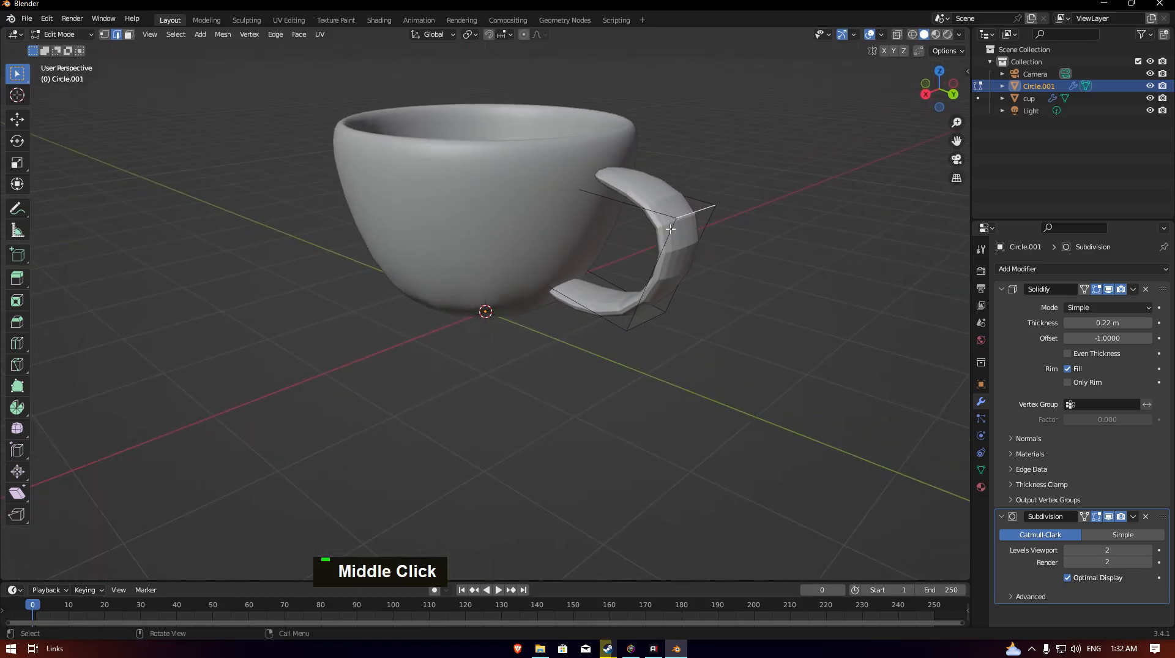
# Bevel the handle edges with Ctrl+B into a thick rounded loop and check it from around the cup
pyautogui.press('Ctrl')
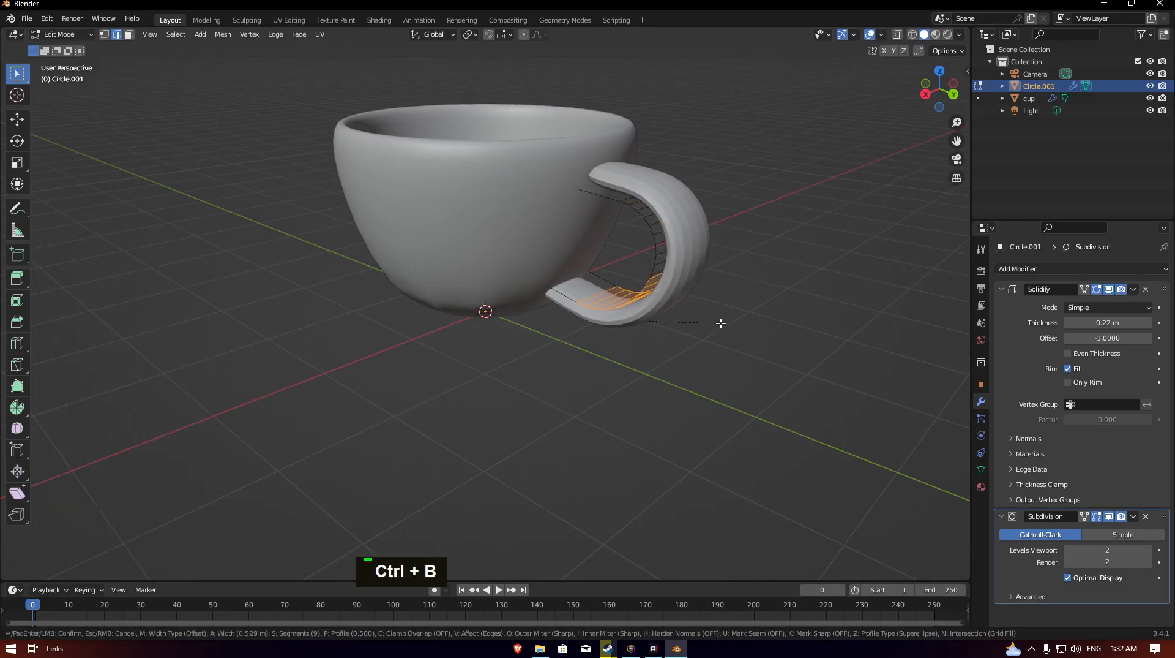
pyautogui.scroll(-3)
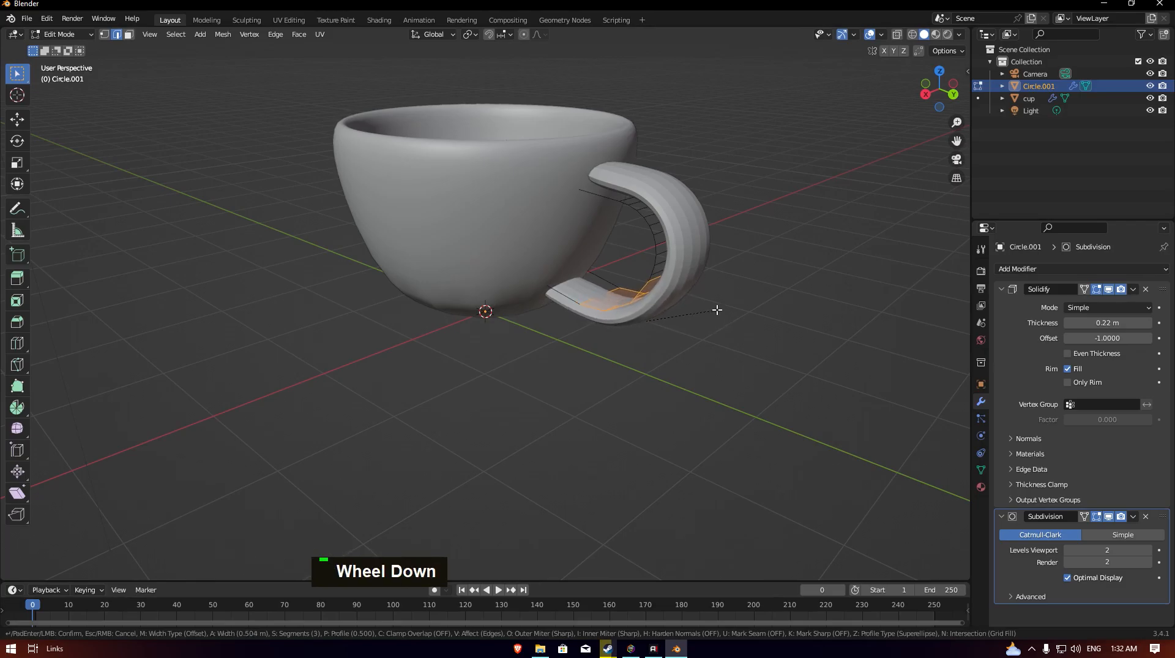
pyautogui.scroll(3)
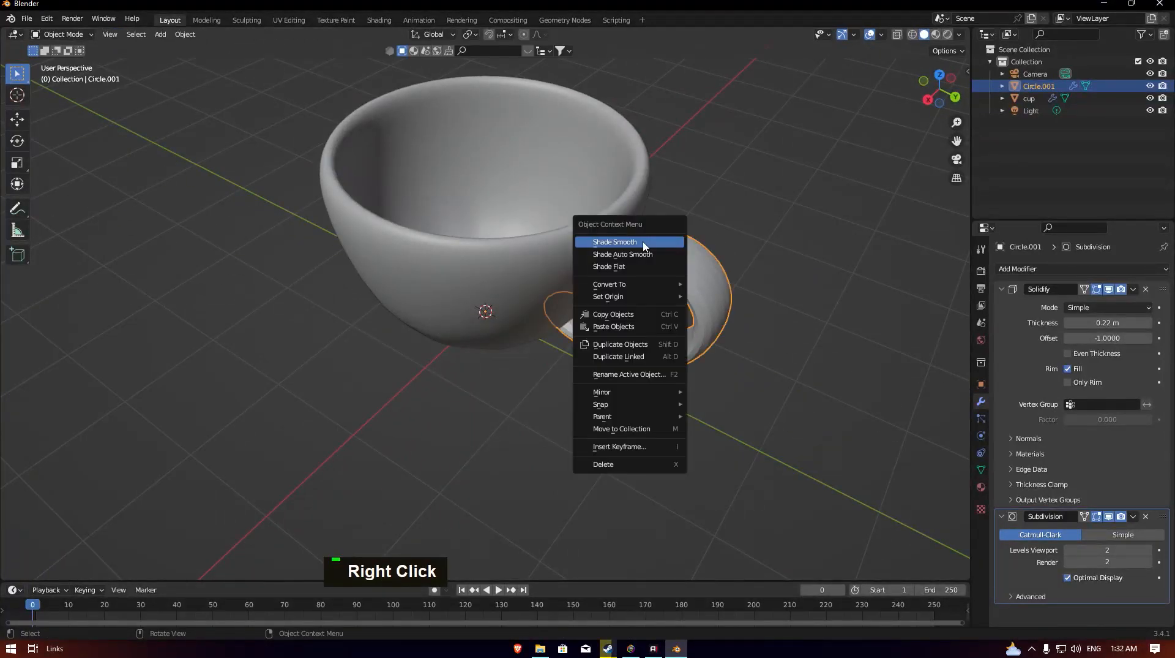
pyautogui.middleClick(552, 269)
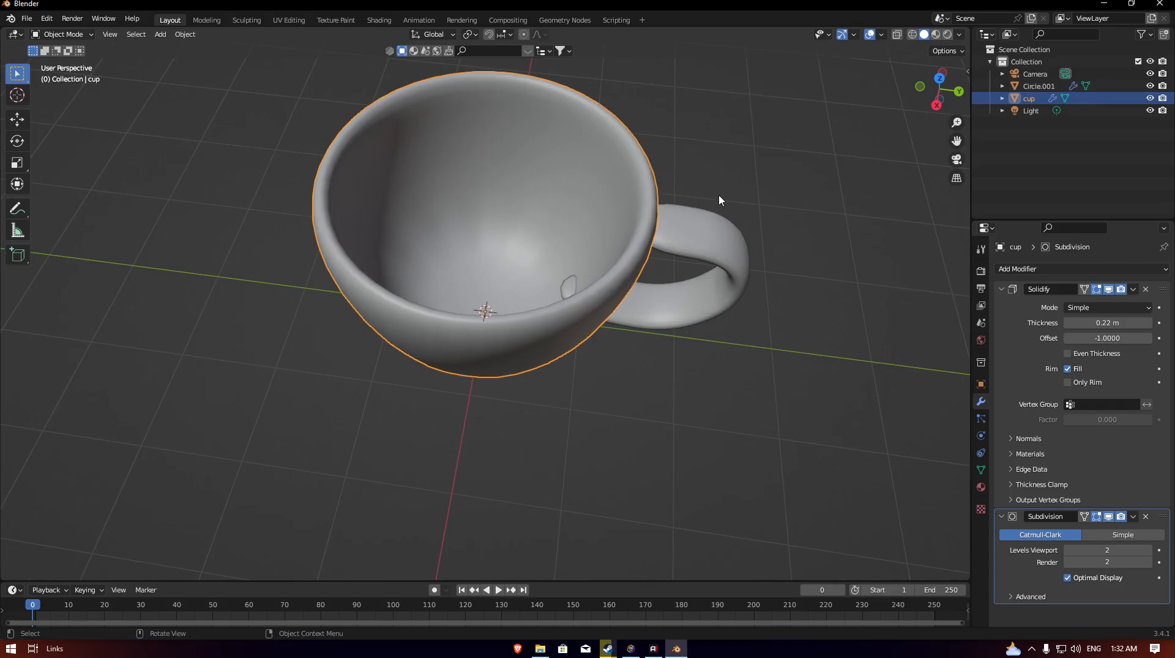
# Separate a face ring from the cup into its own object and rename it coffee
pyautogui.click(544, 278)
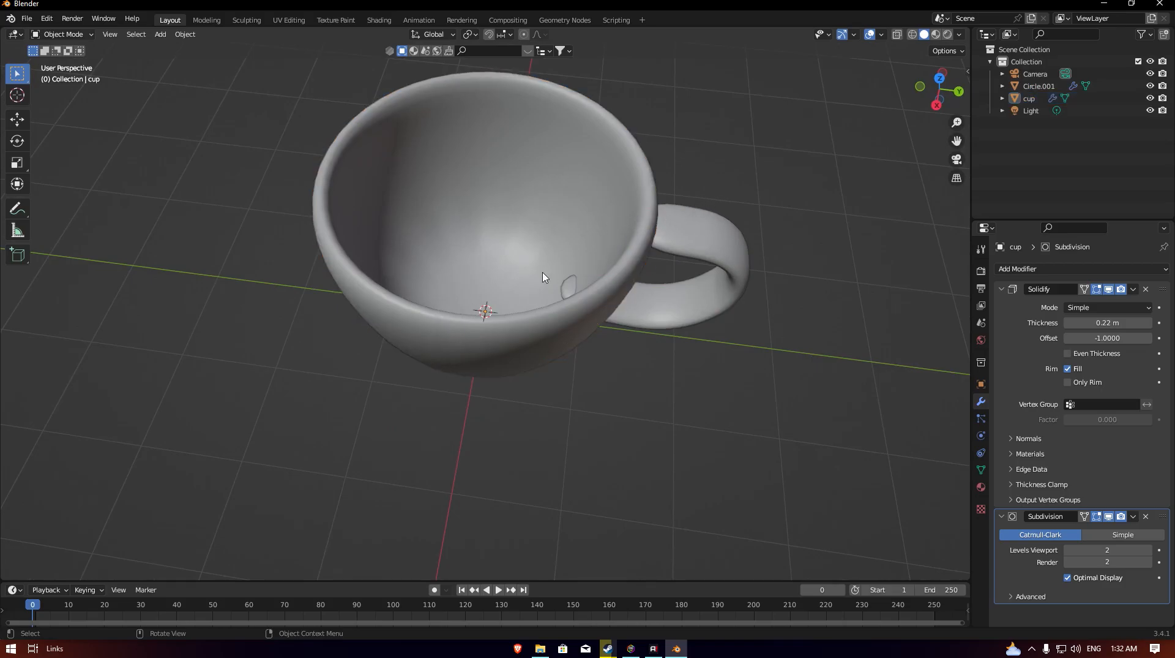
pyautogui.moveTo(516, 259)
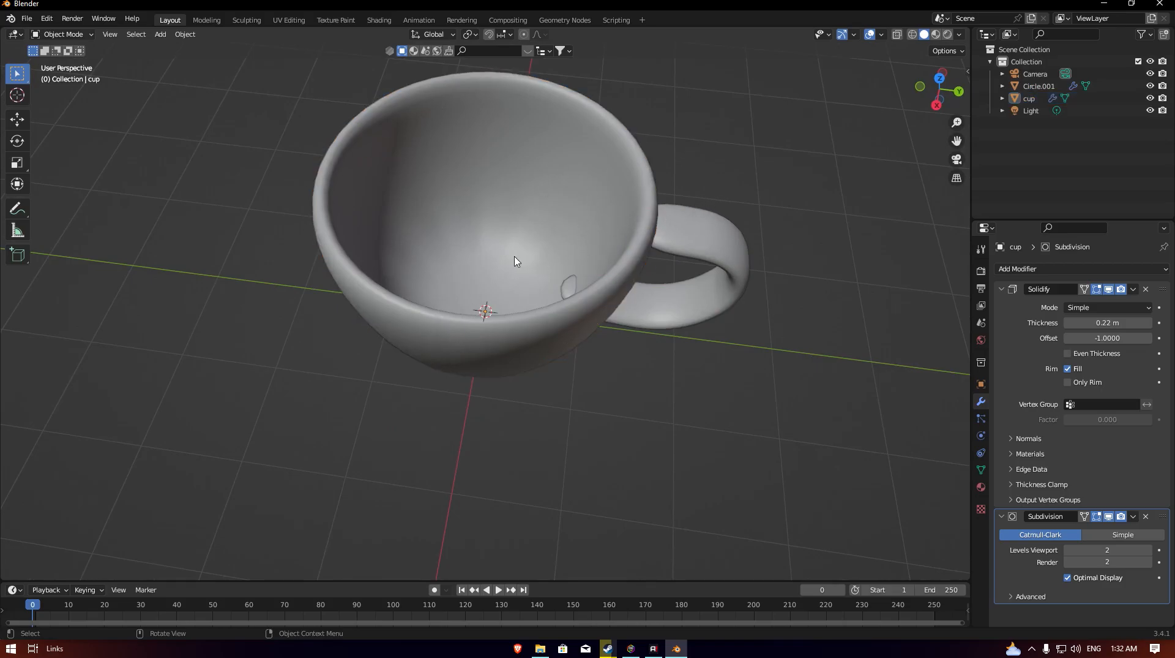
pyautogui.press('Tab')
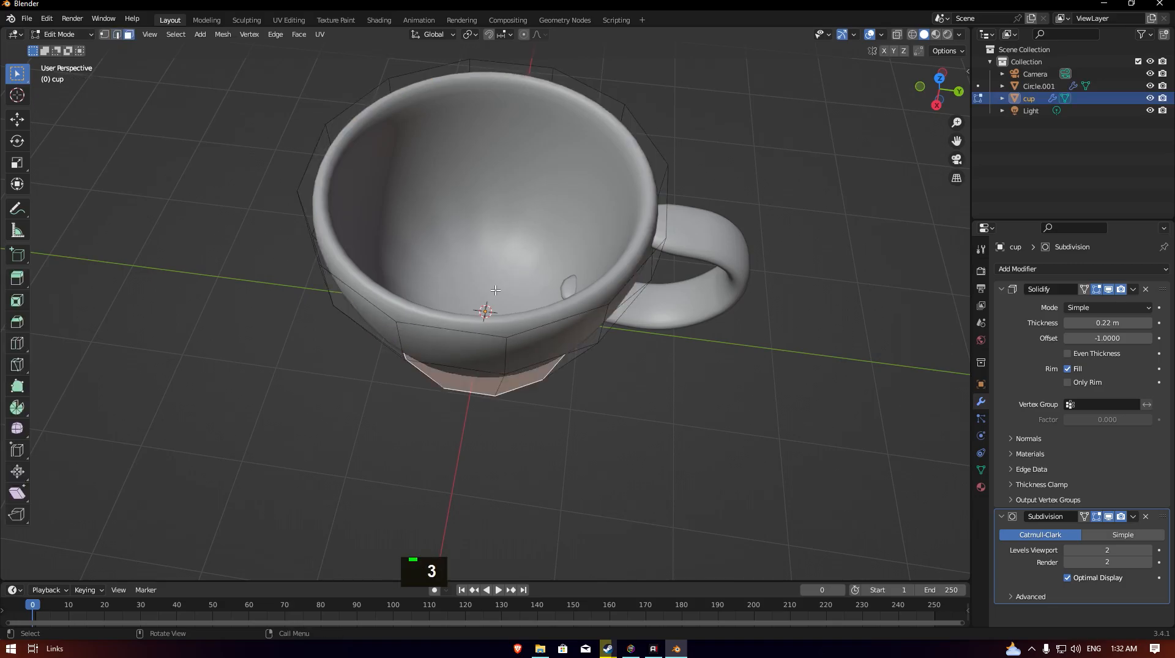
pyautogui.press('Shift+D')
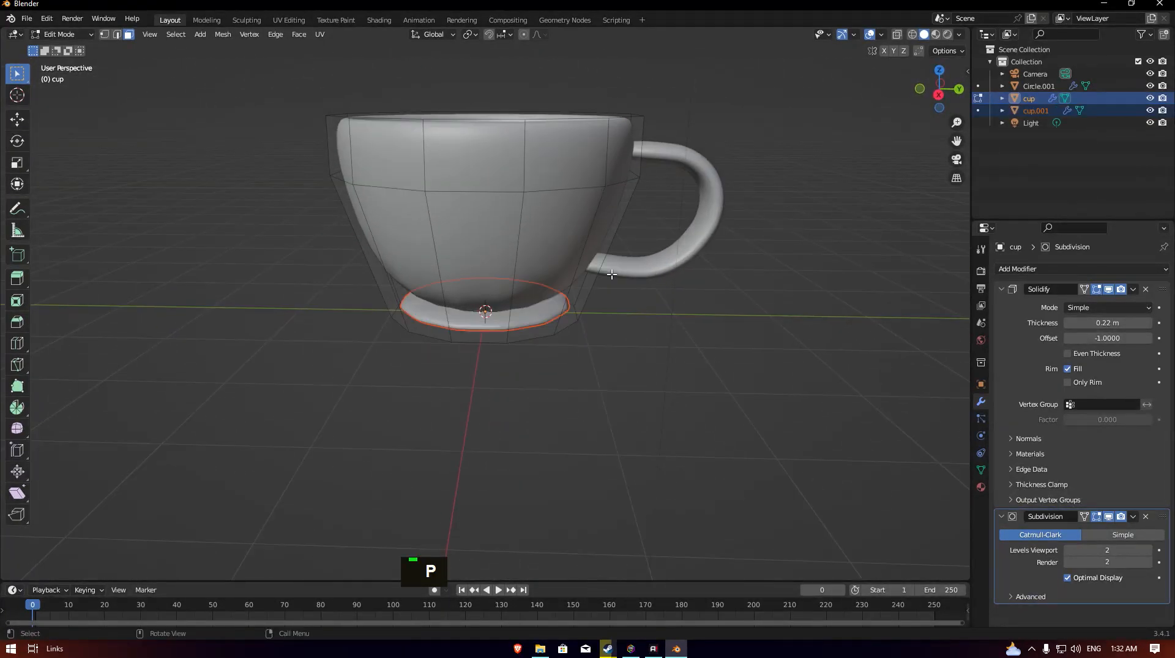
pyautogui.click(1035, 110)
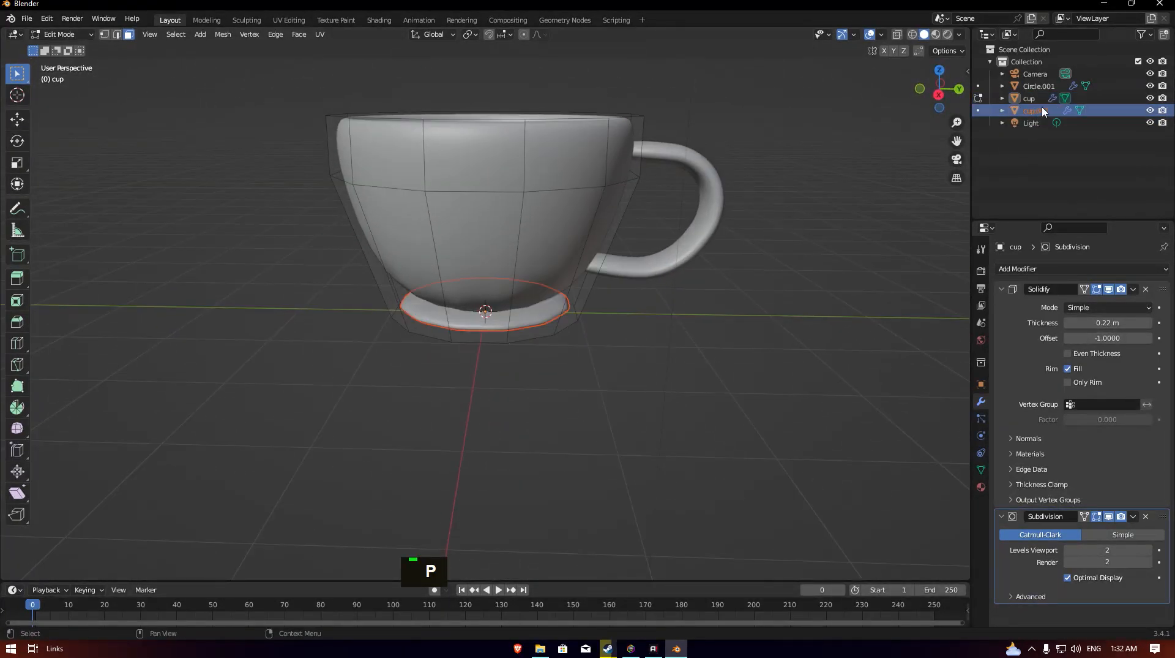
pyautogui.doubleClick(1028, 111)
pyautogui.write('coffee')
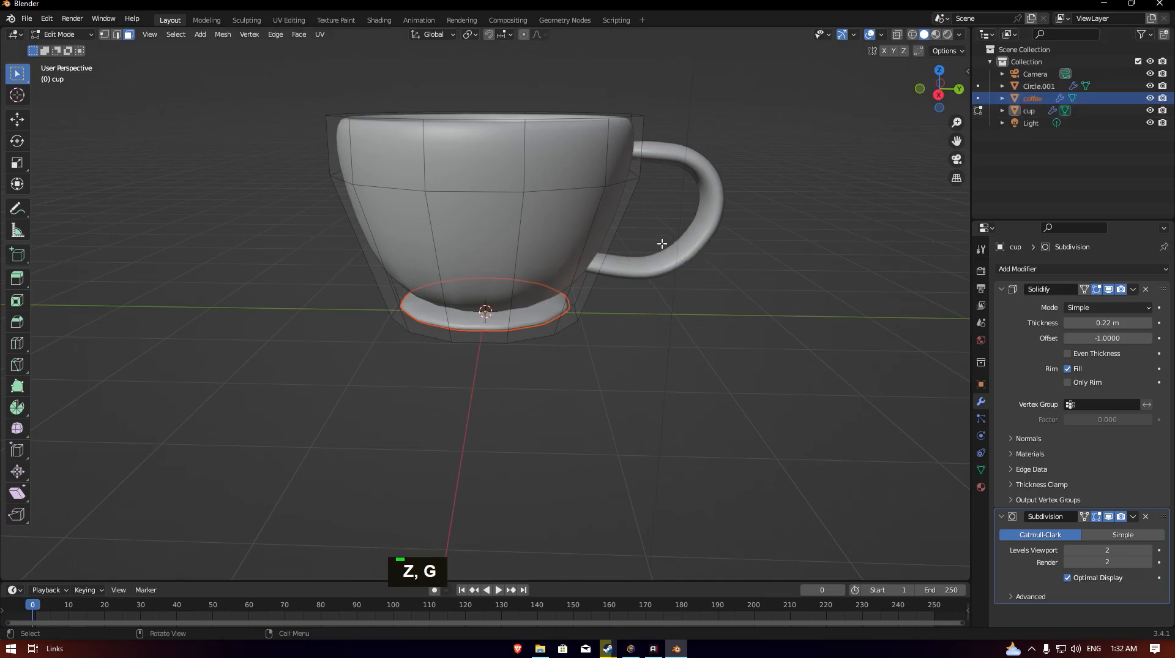
# Raise the coffee disc inside the cup and scale it to meet the walls near the rim
pyautogui.press('Tab')
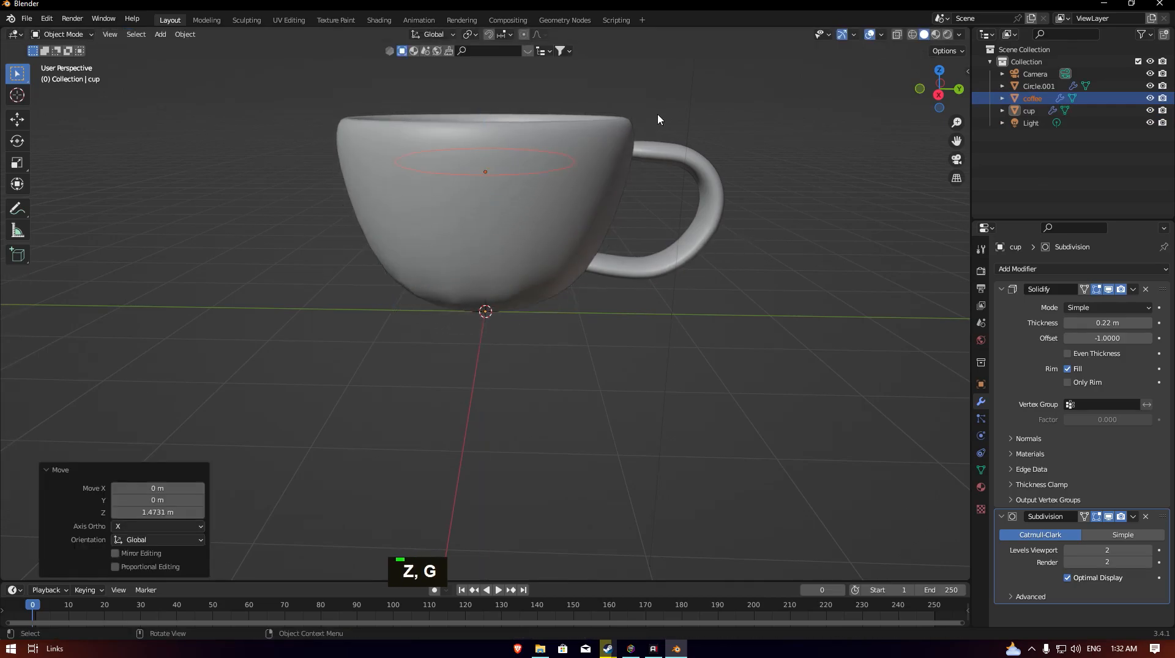
pyautogui.press('s')
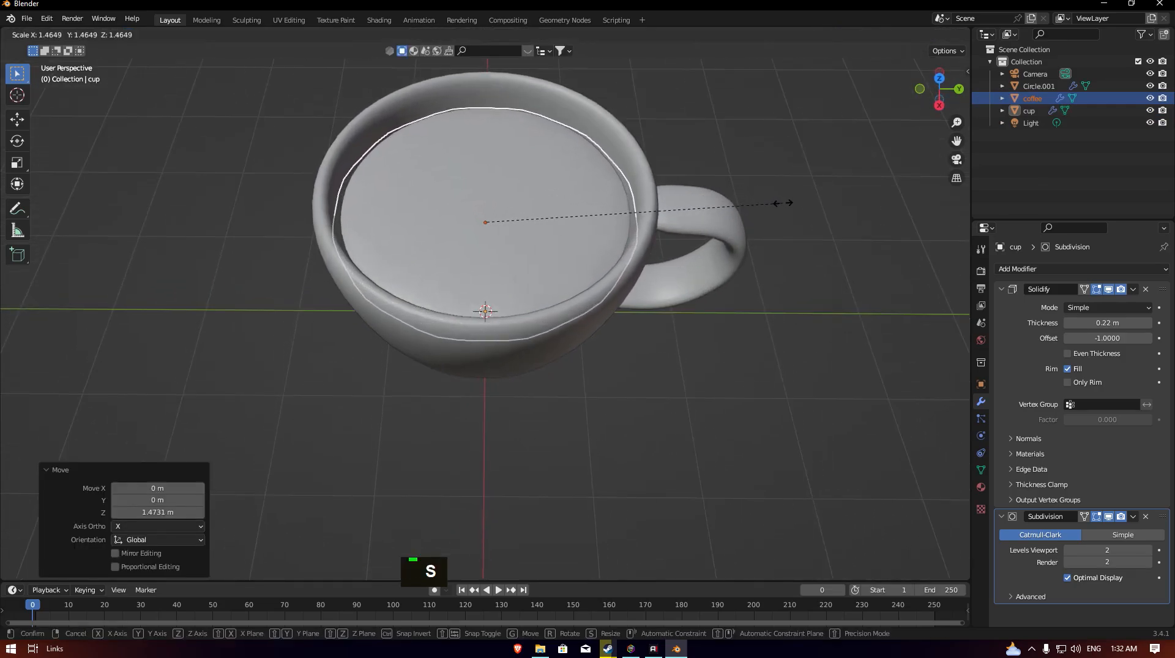
pyautogui.middleClick(629, 208)
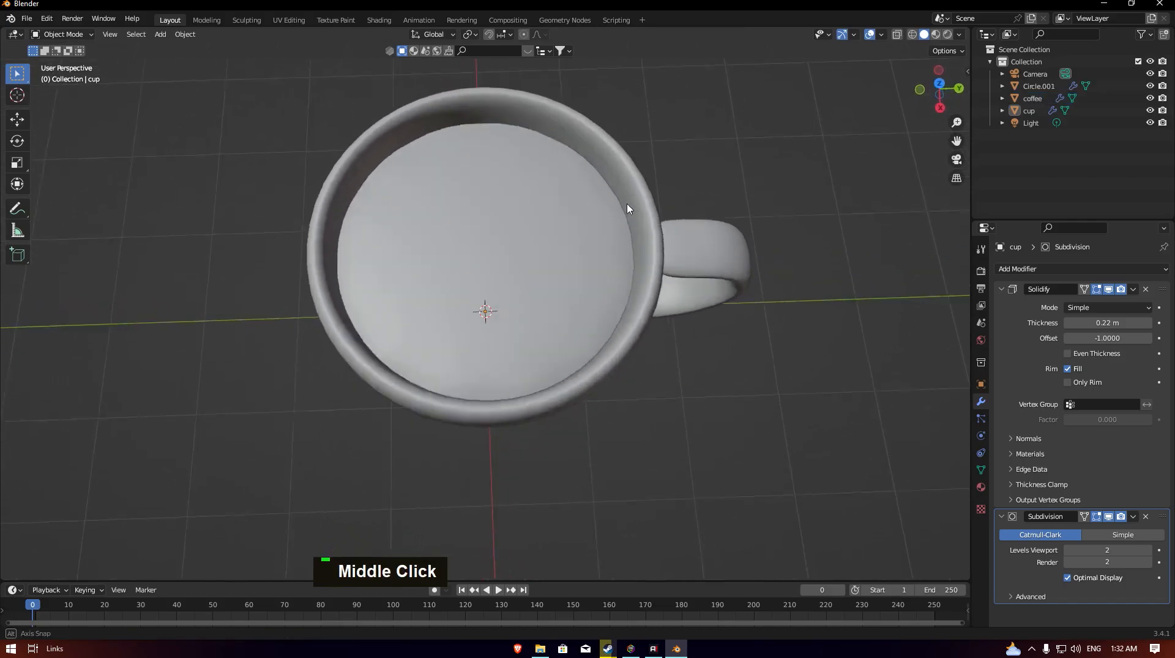
pyautogui.moveTo(628, 208); pyautogui.dragTo(566, 340)
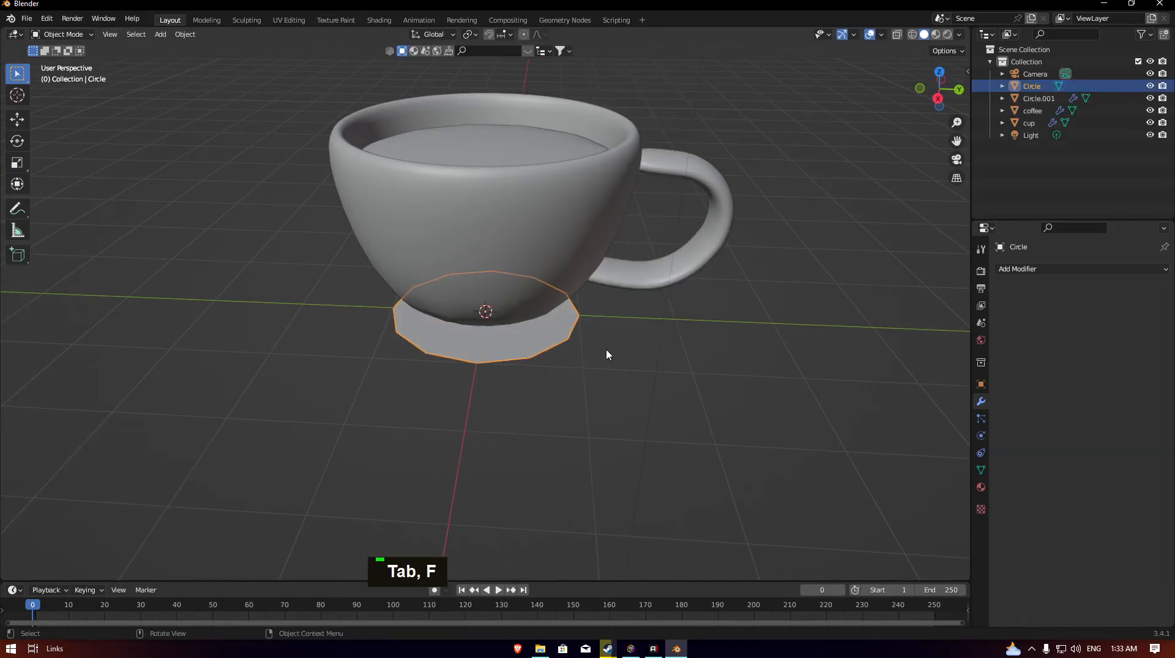
# Fill the saucer circle, push its centre down into a dish and add a Subdivision Surface
pyautogui.press('E')
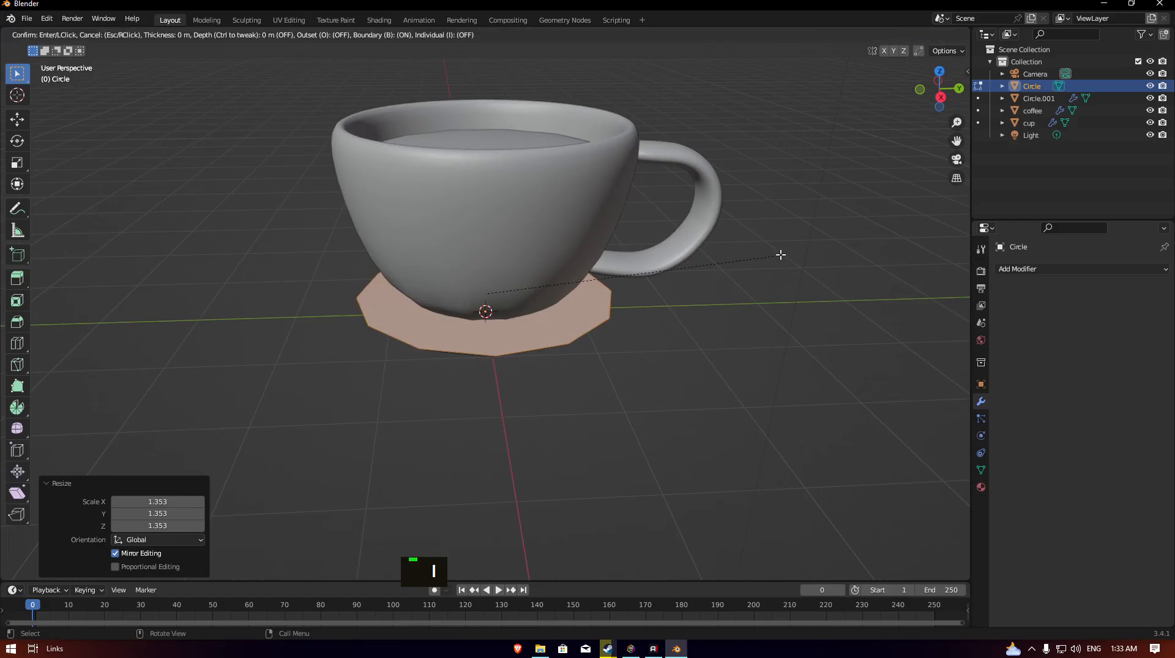
pyautogui.moveTo(750, 256)
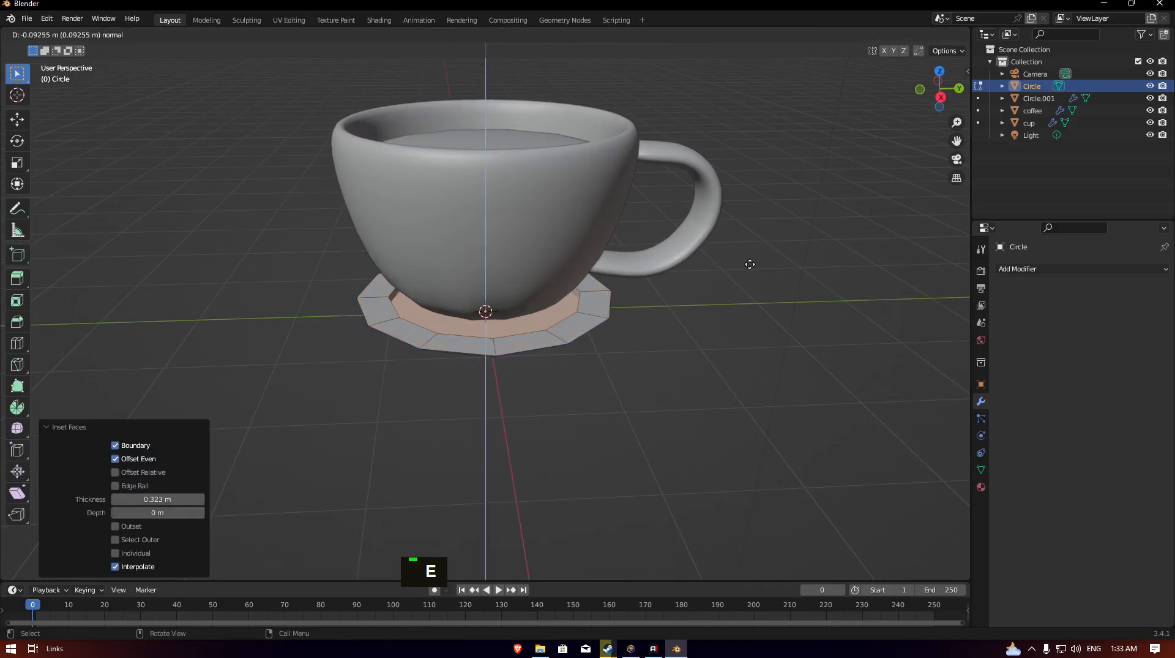
pyautogui.press('Tab')
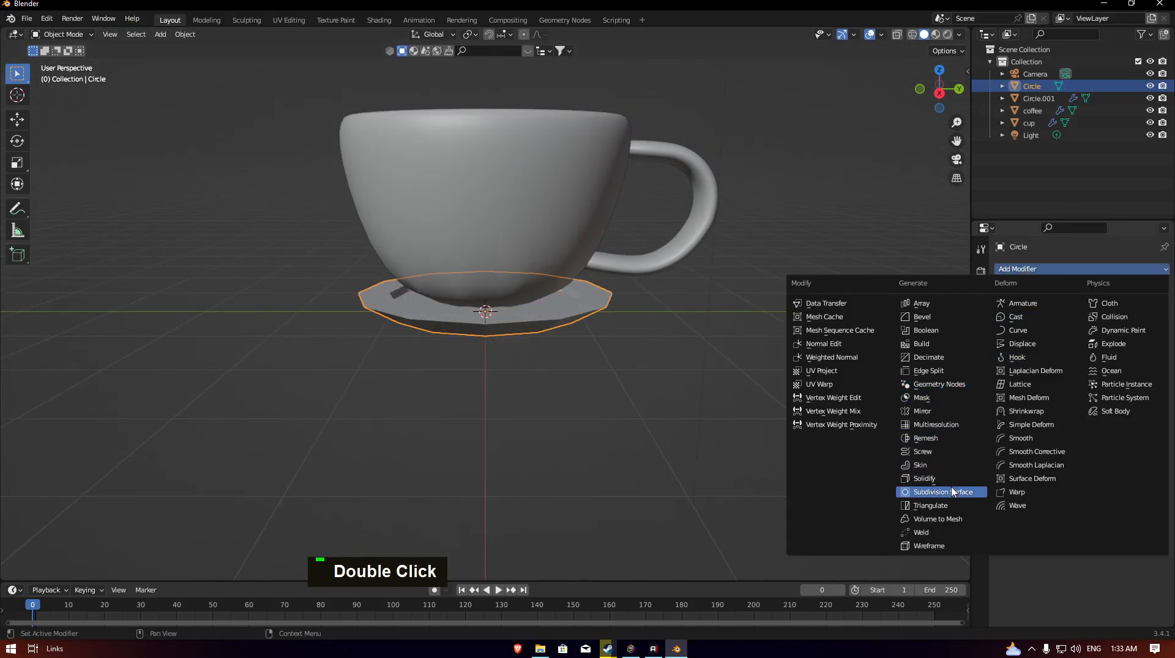
pyautogui.click(935, 491)
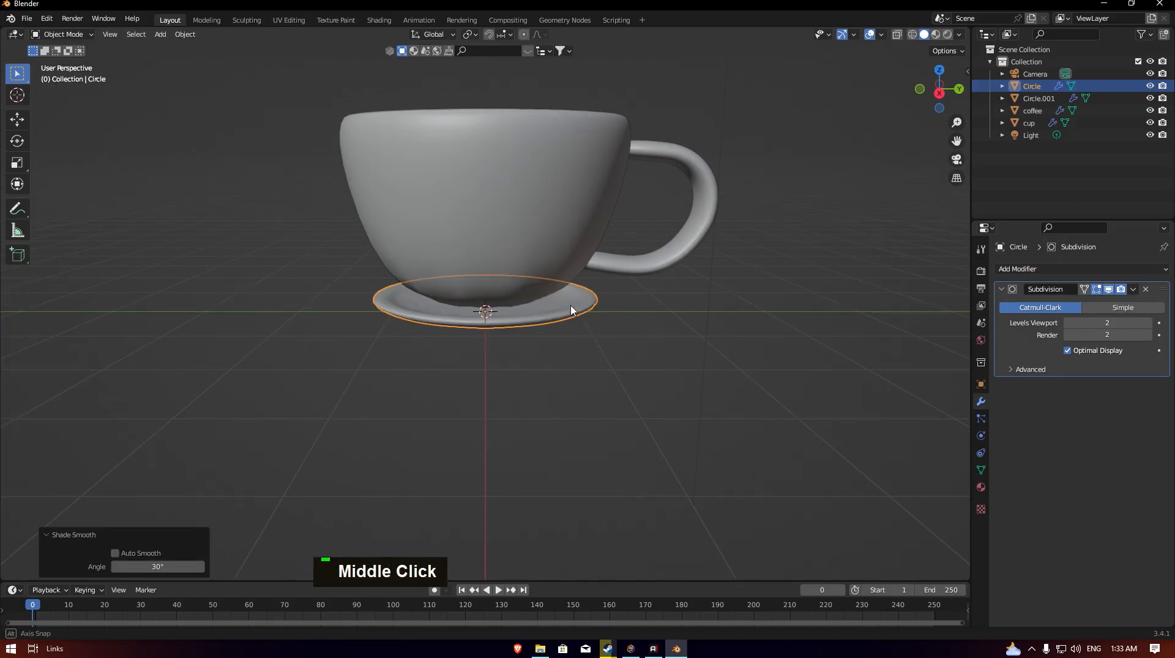
# Scale the saucer to about 1.5 and centre it beneath the cup
pyautogui.press('s')
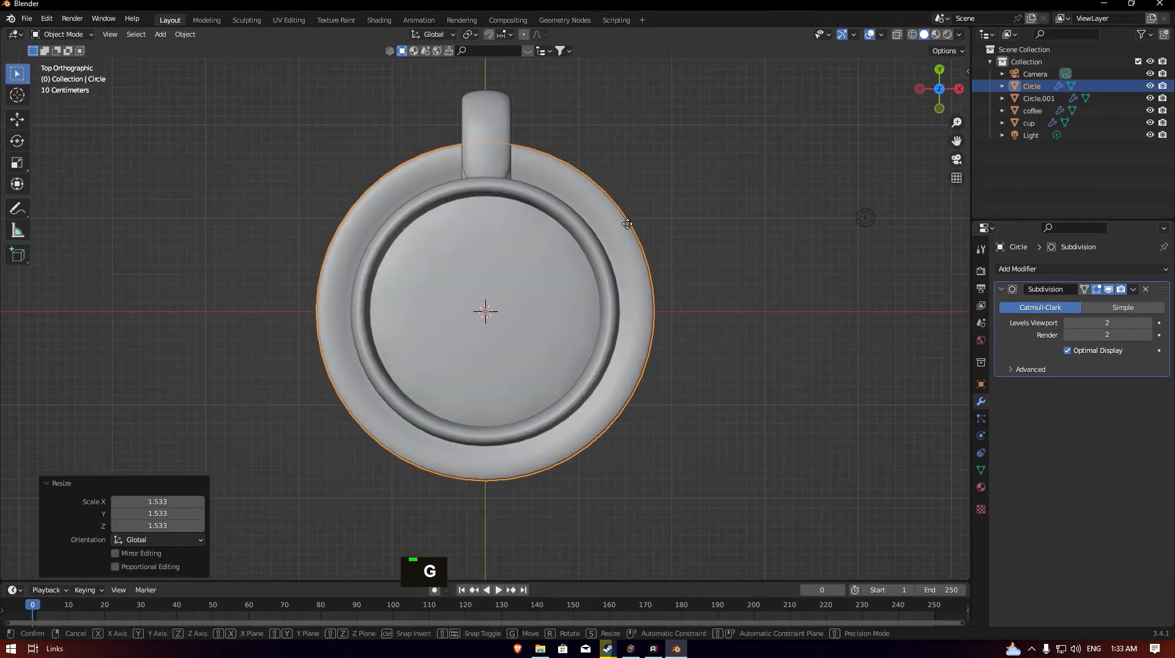
pyautogui.press('Y')
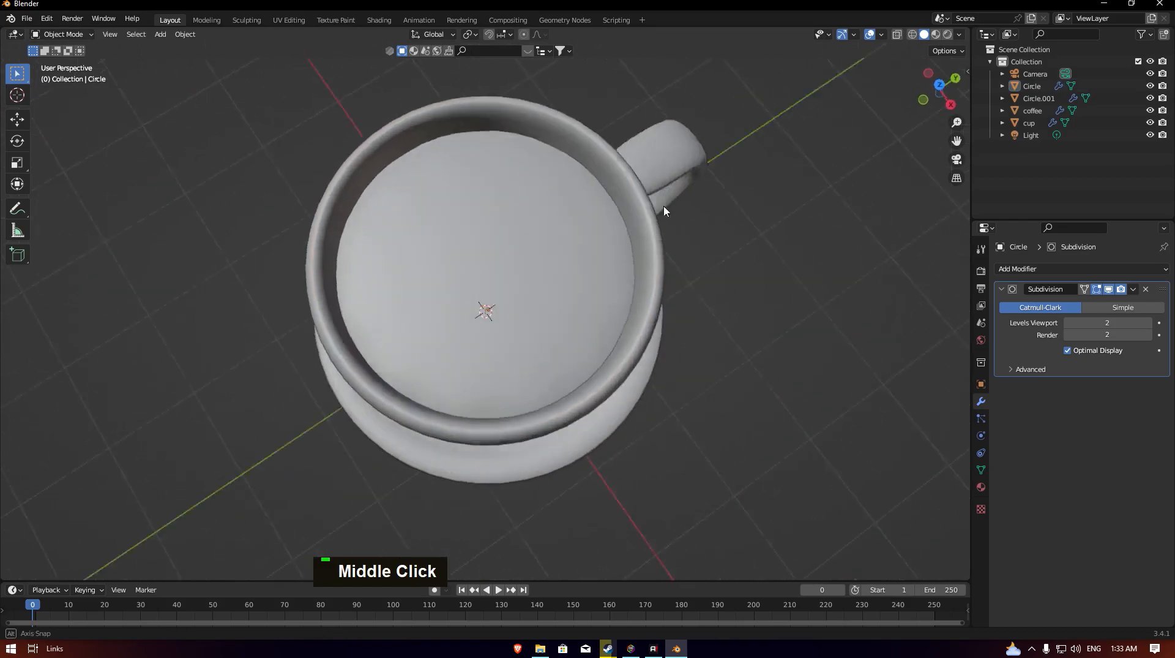
pyautogui.moveTo(663, 211); pyautogui.dragTo(662, 232)
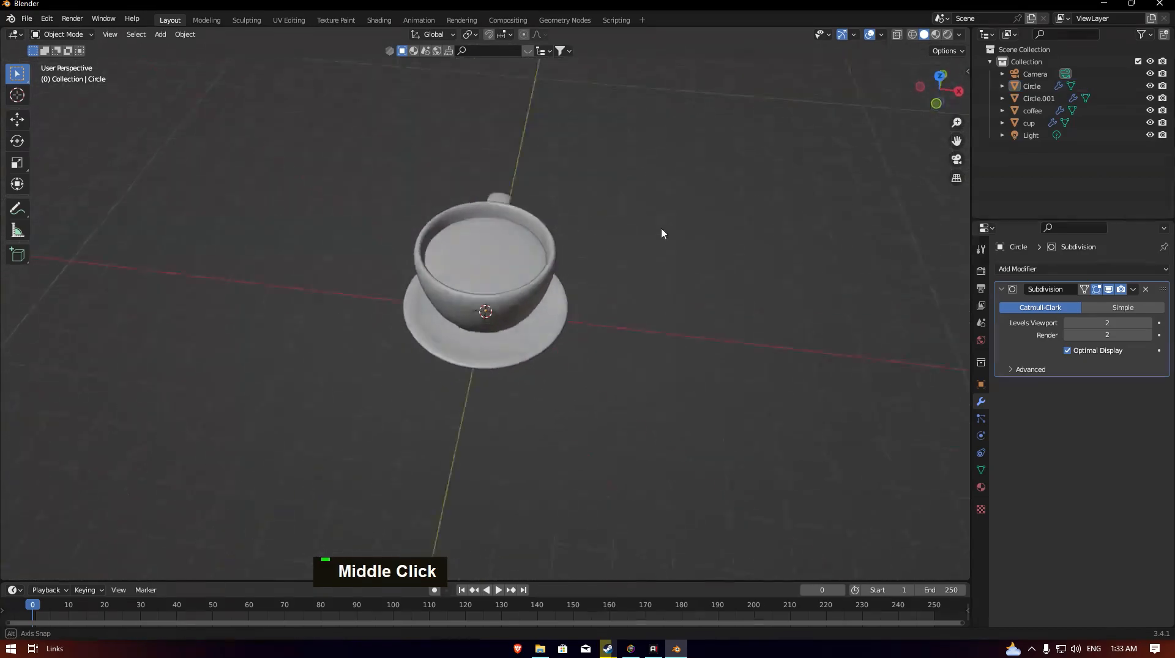
# In the Shading workspace, set the cup material's Base Color to a glossy pale teal-green
pyautogui.click(379, 21)
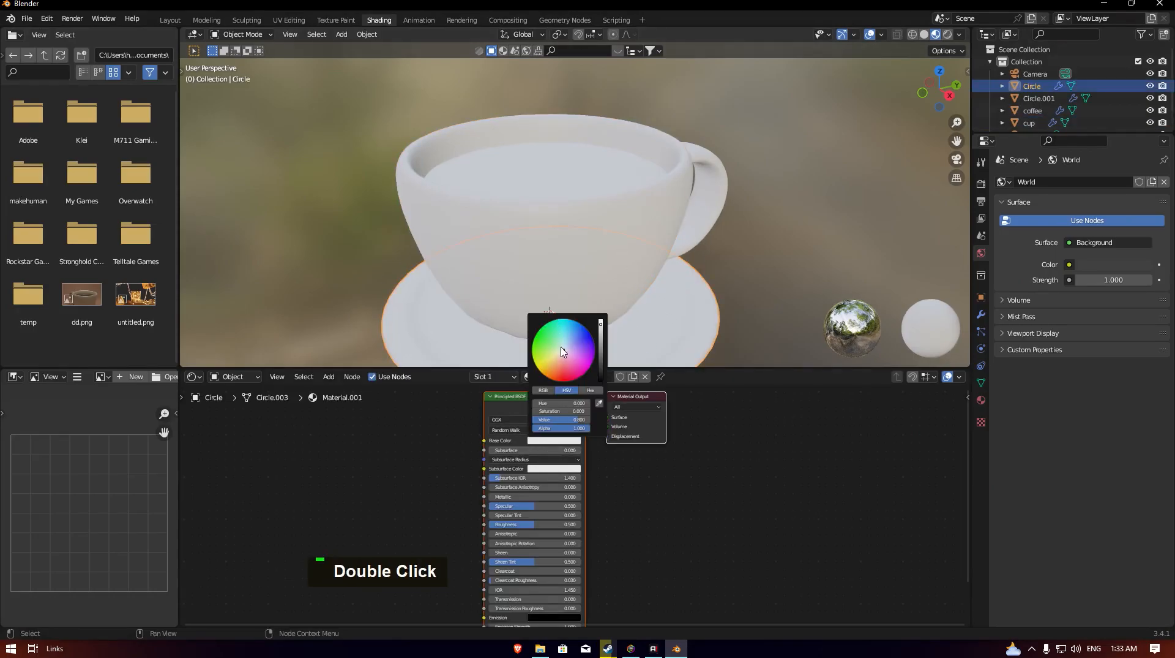
pyautogui.click(631, 510)
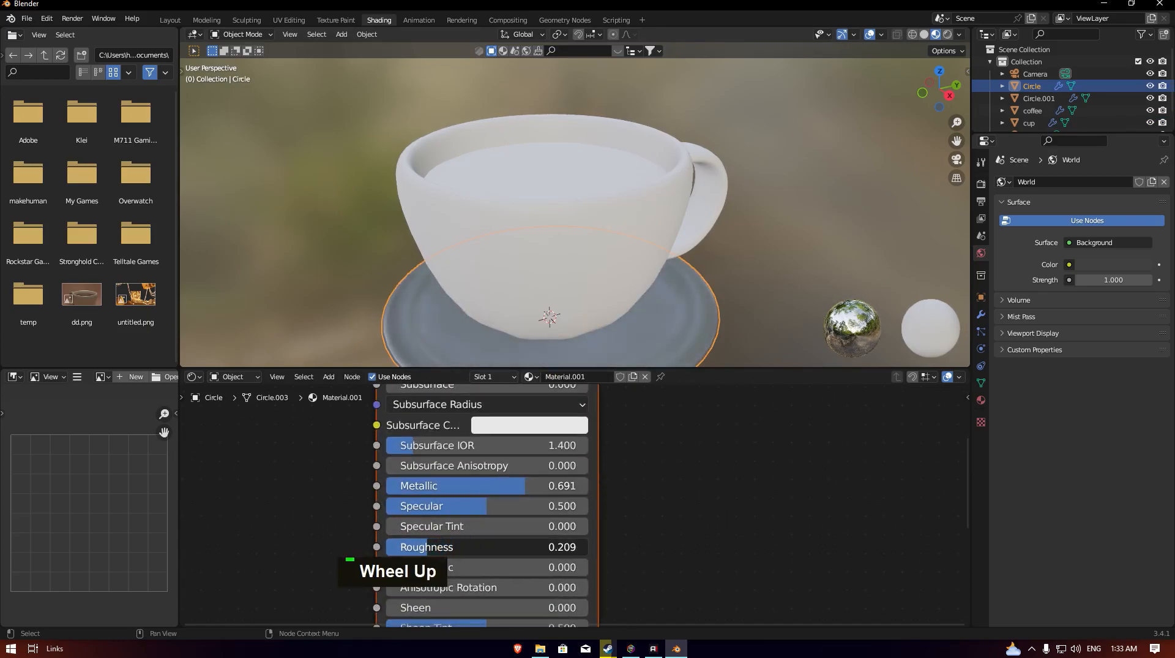
pyautogui.middleClick(637, 502)
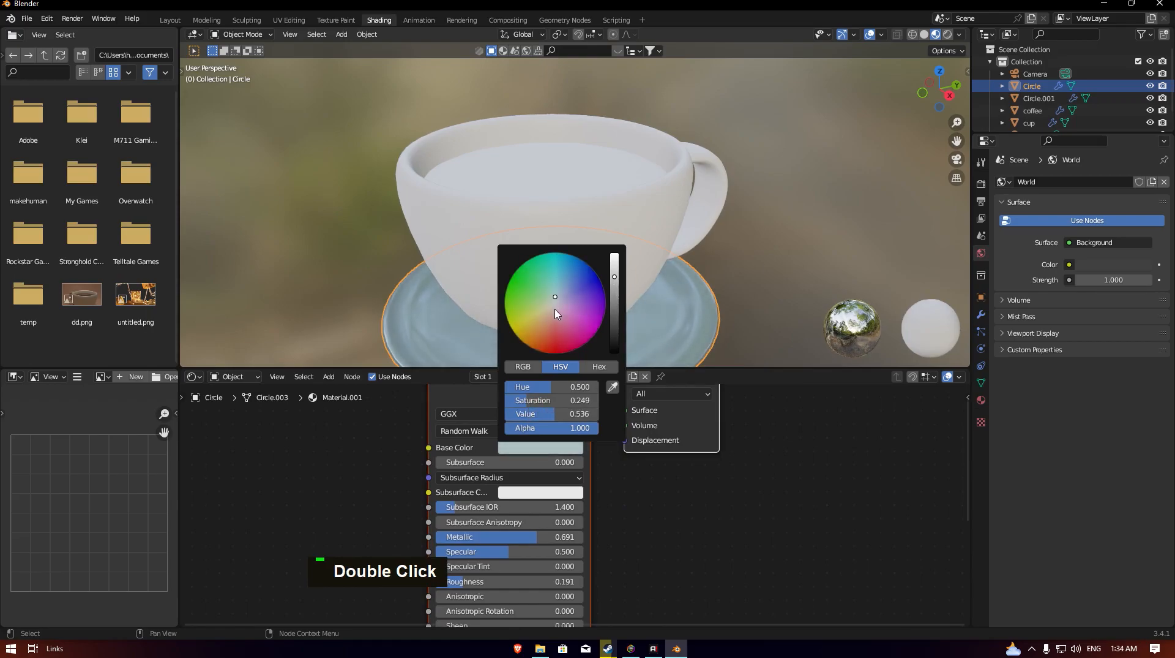
pyautogui.click(546, 311)
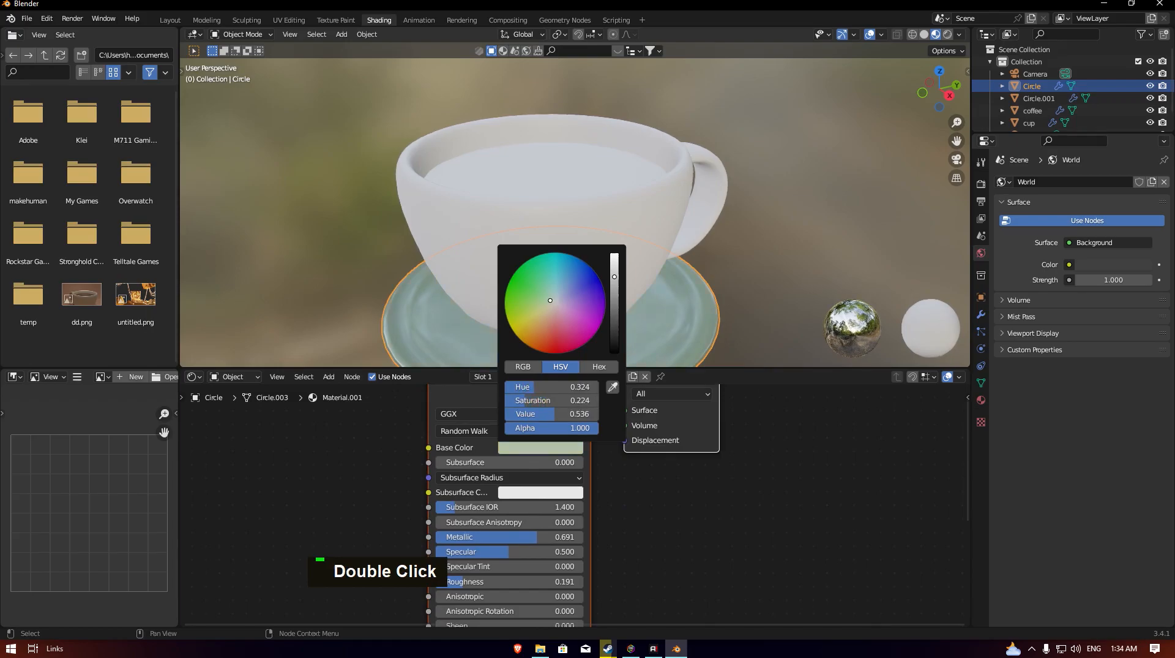
pyautogui.moveTo(550, 300); pyautogui.dragTo(551, 301)
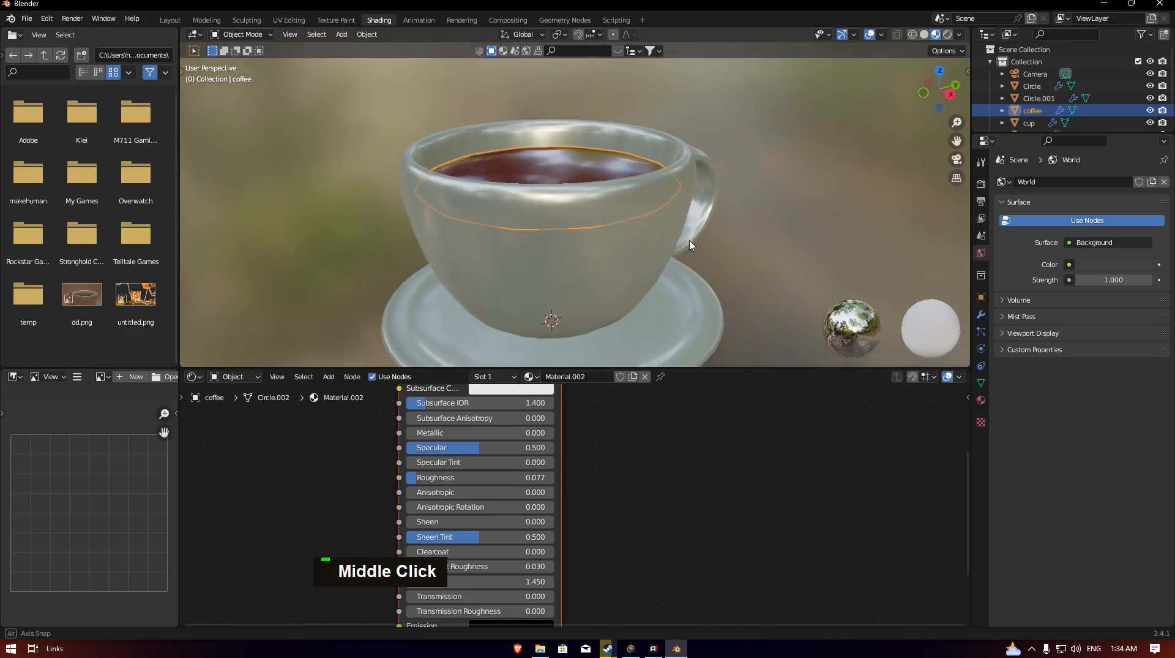
pyautogui.scroll(-3)
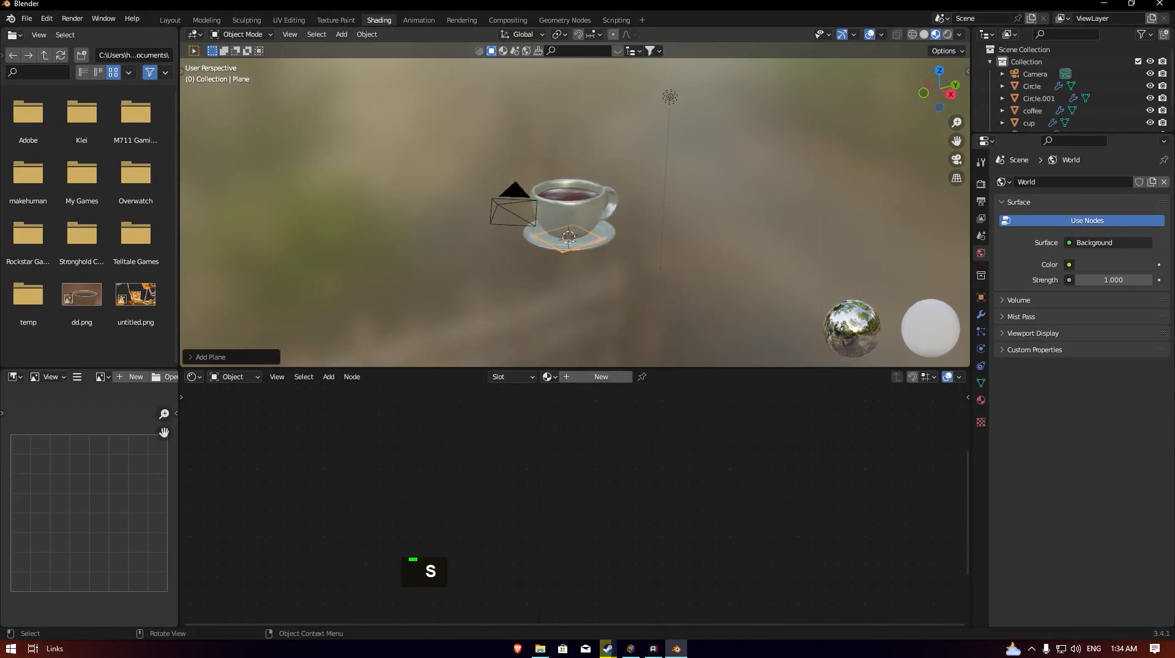
# Scale the floor plane and extrude its back edge up into a bevelled curved backdrop
pyautogui.press('Tab')
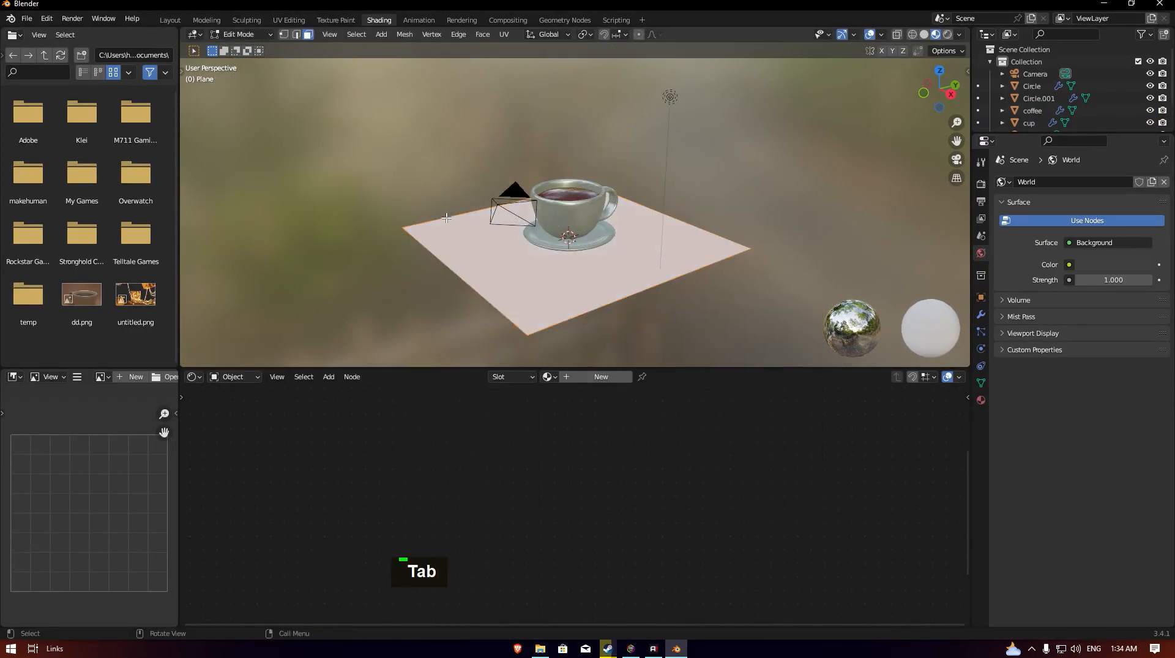
pyautogui.press('E')
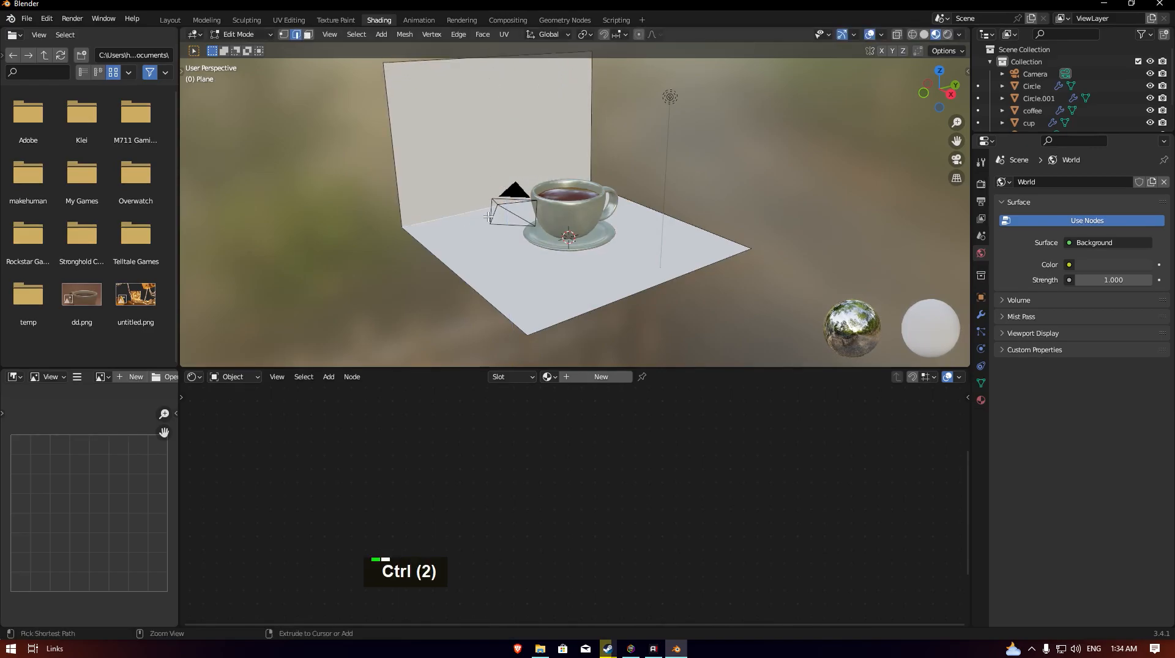
pyautogui.scroll(3)
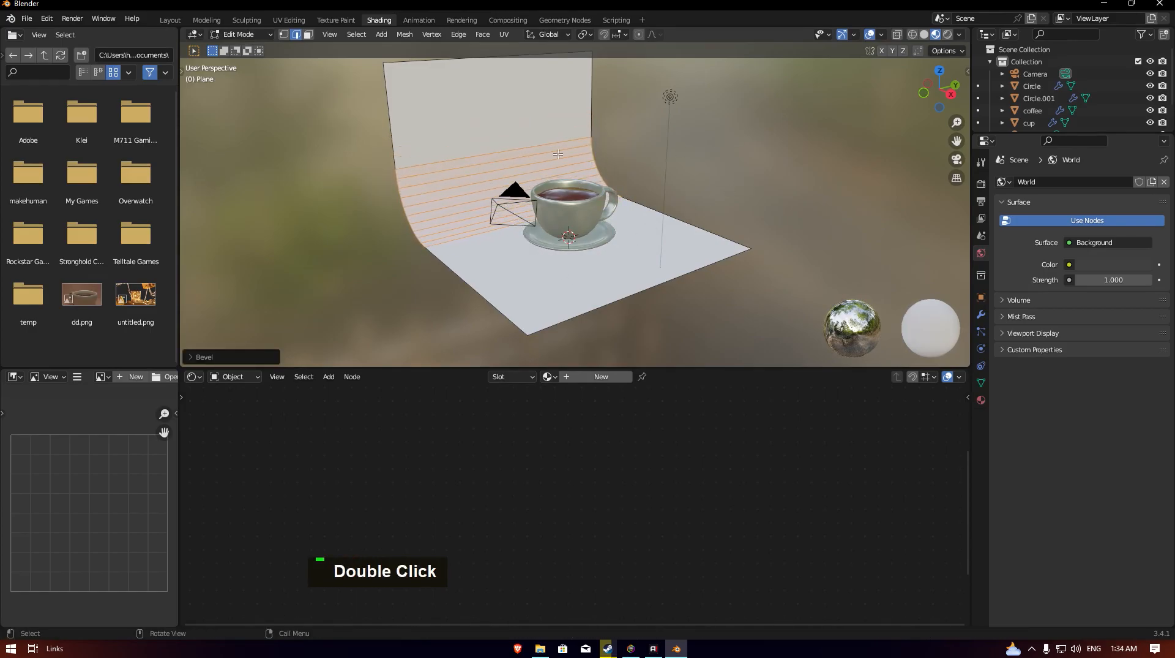
pyautogui.press('Tab')
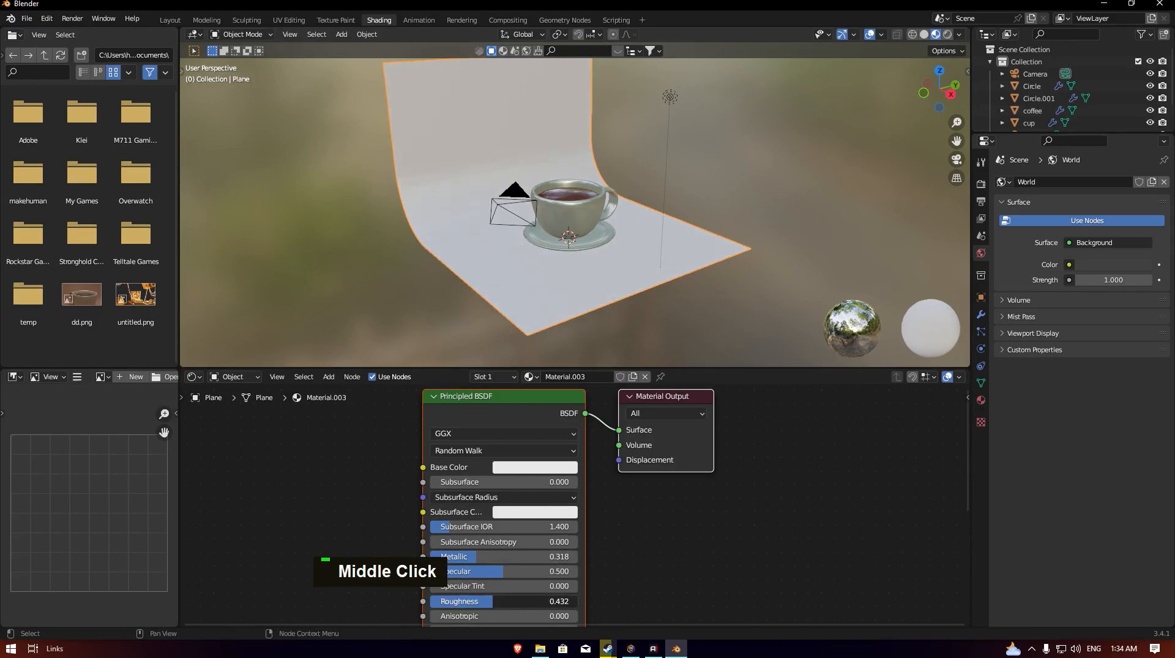
# Shade the backdrop smooth, colour it light tan and fit it to the camera frame
pyautogui.rightClick(421, 196)
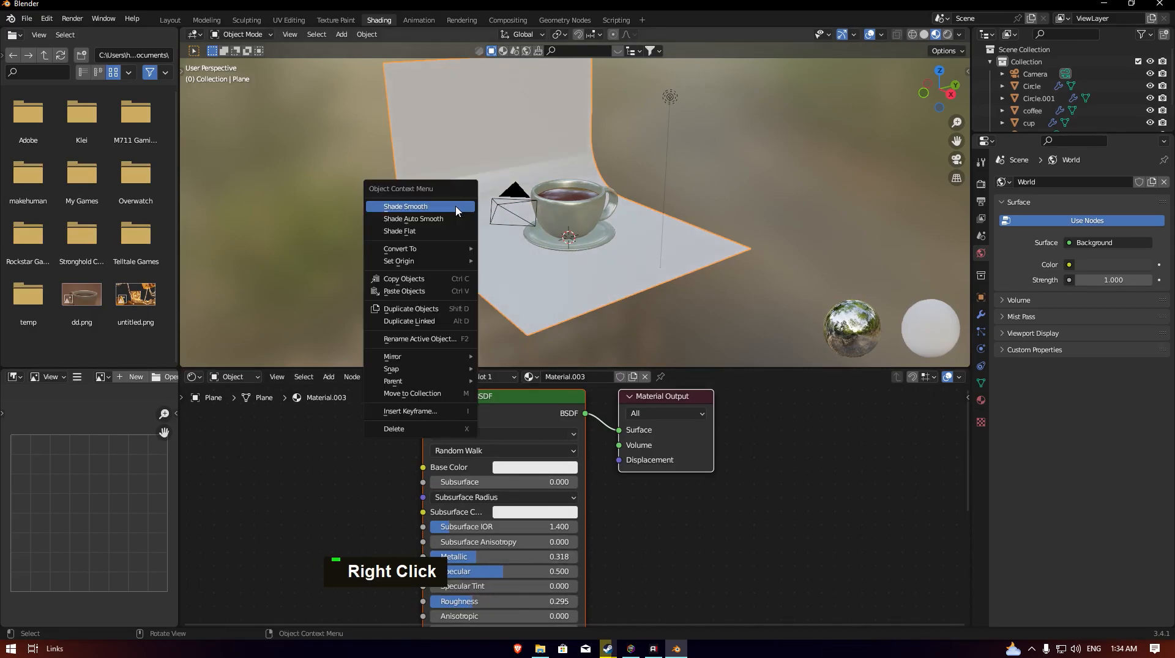
pyautogui.click(534, 467)
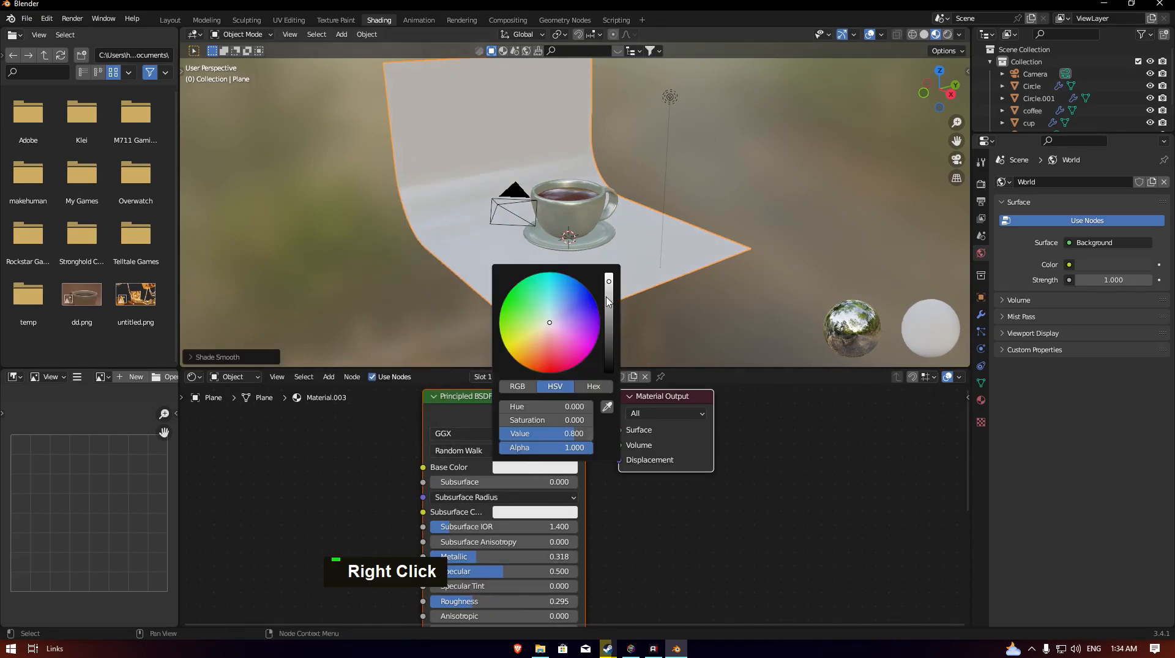
pyautogui.moveTo(550, 322); pyautogui.dragTo(536, 337)
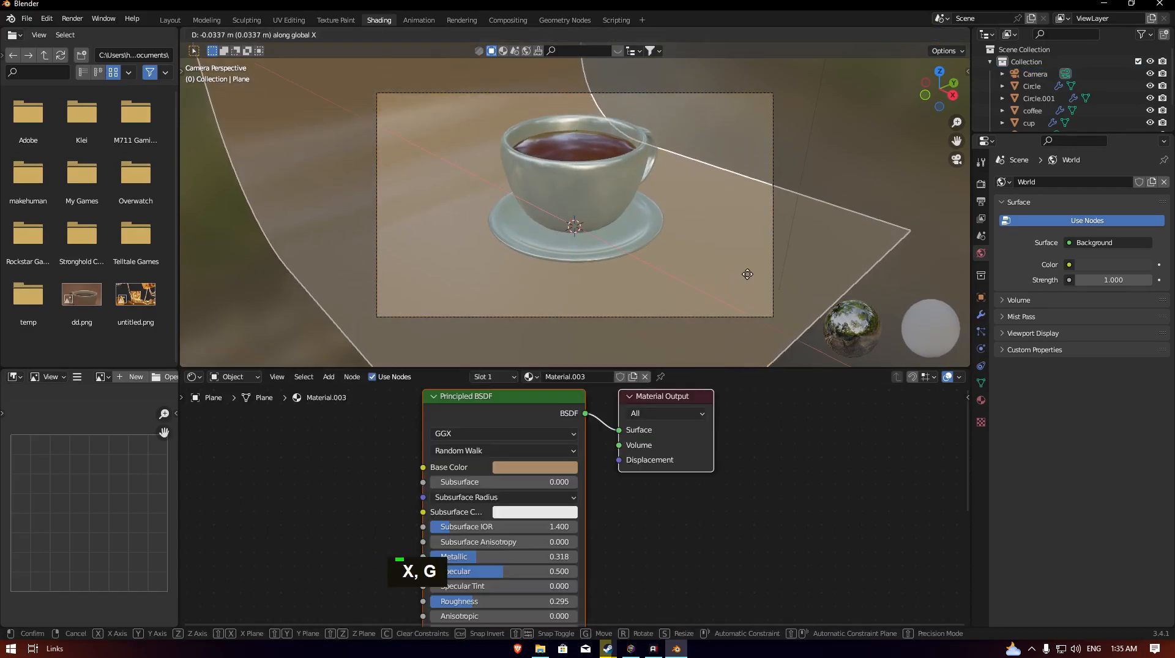
pyautogui.press('s')
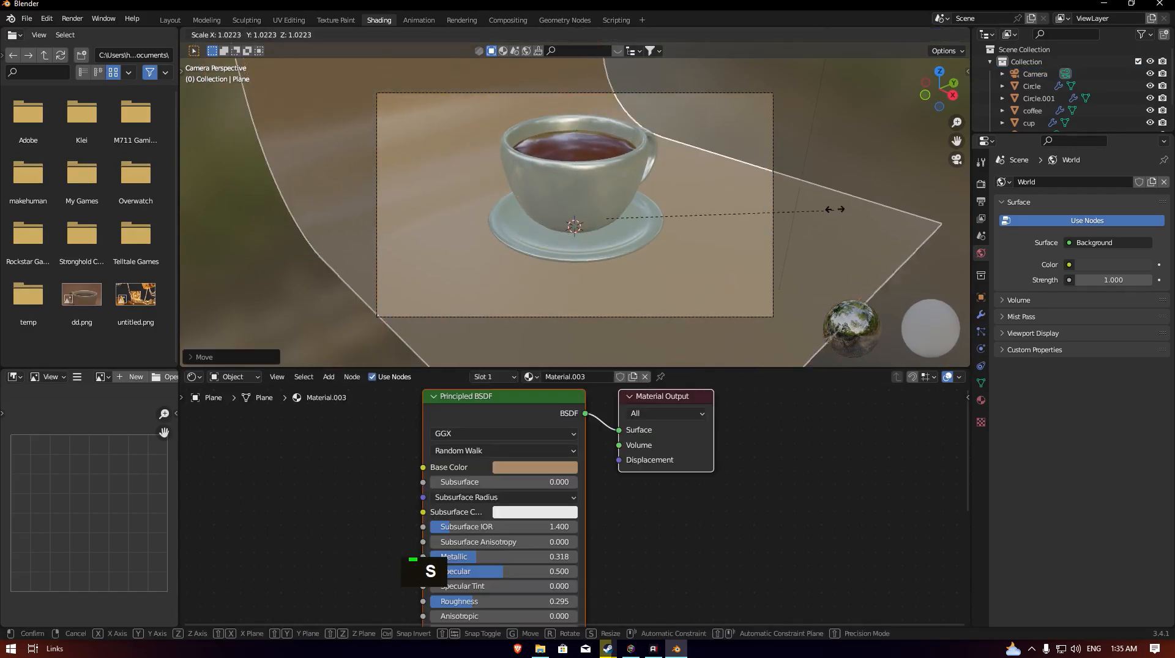
pyautogui.press('g')
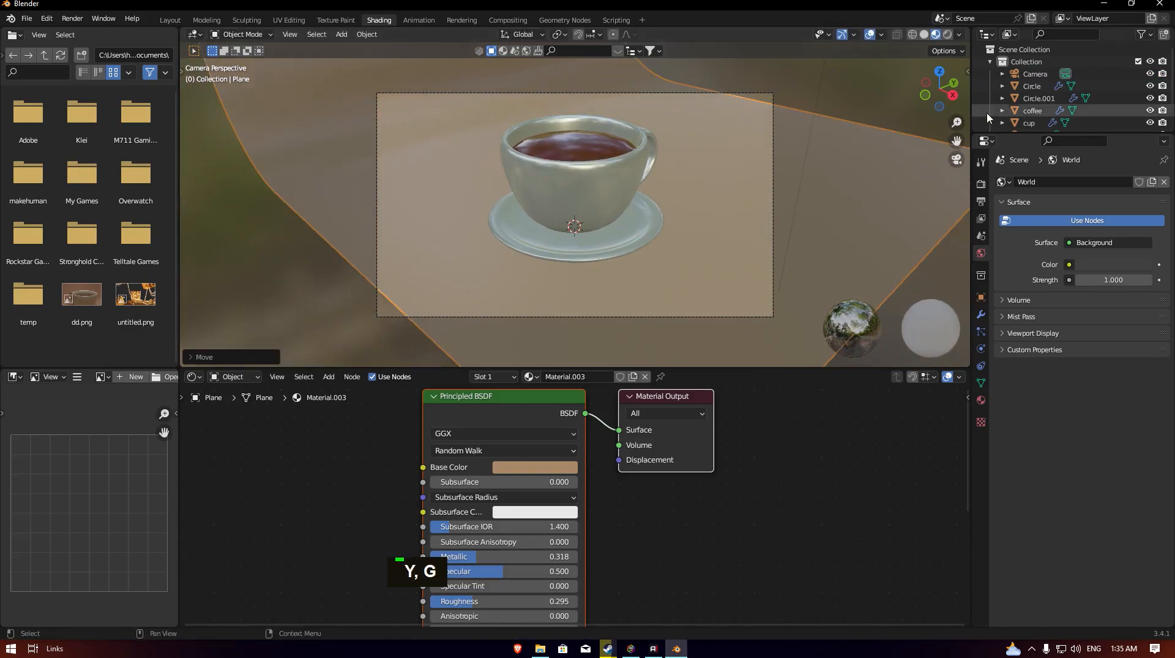
pyautogui.middleClick(573, 208)
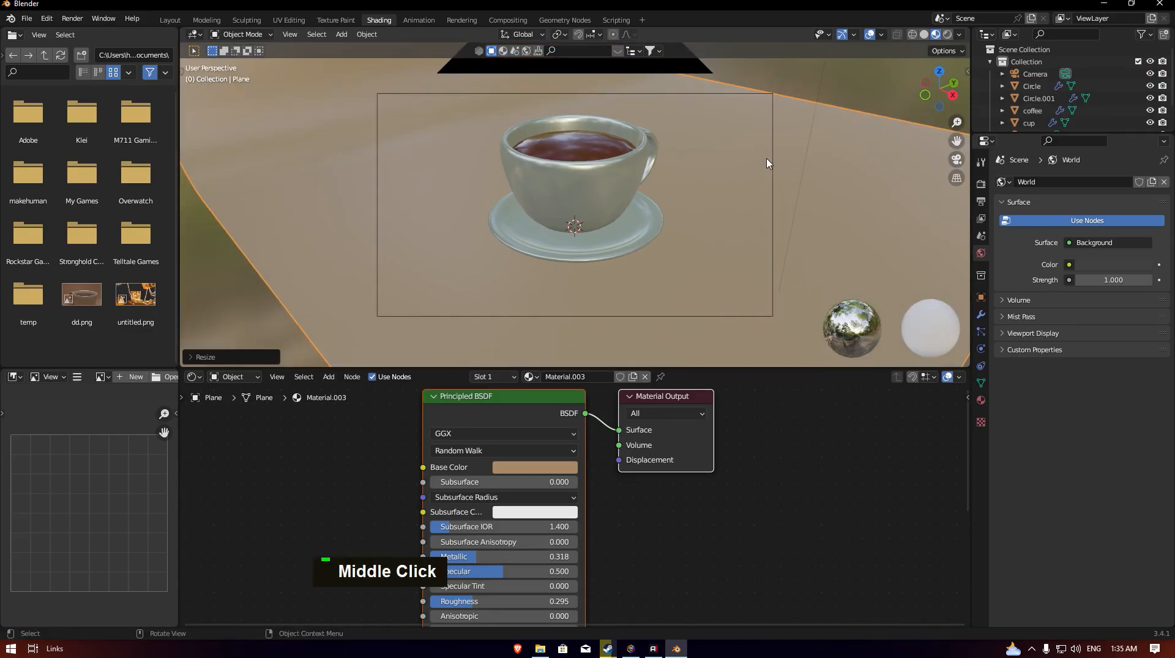
# Add an area light and raise it along Z above the cup
pyautogui.scroll(-3)
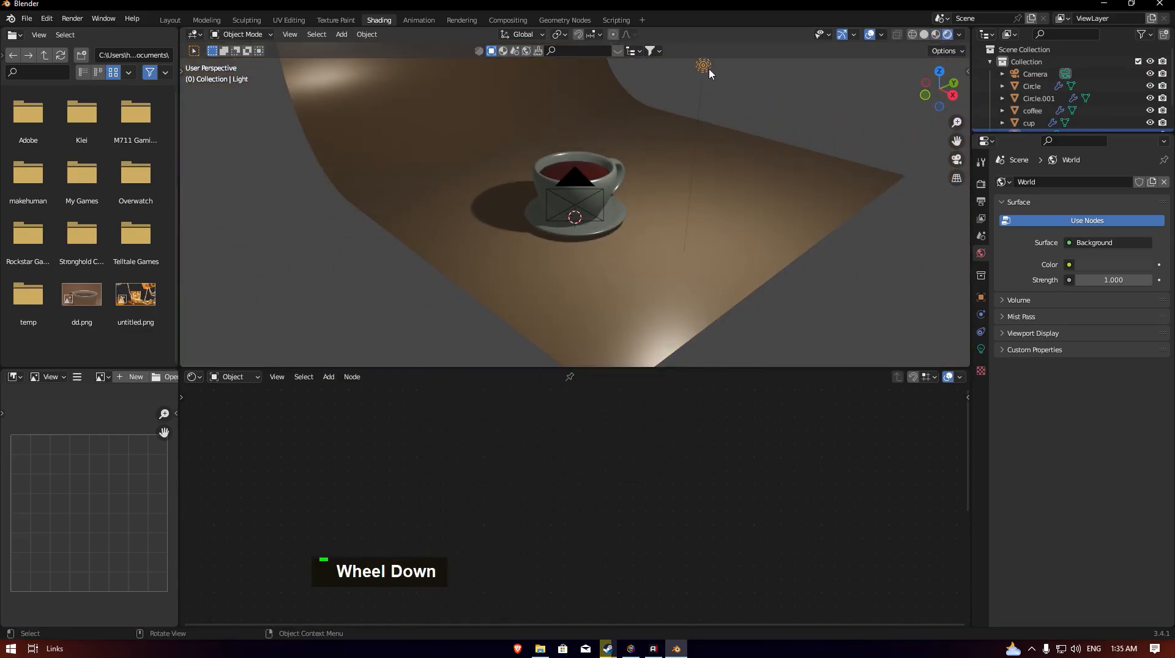
pyautogui.press('z')
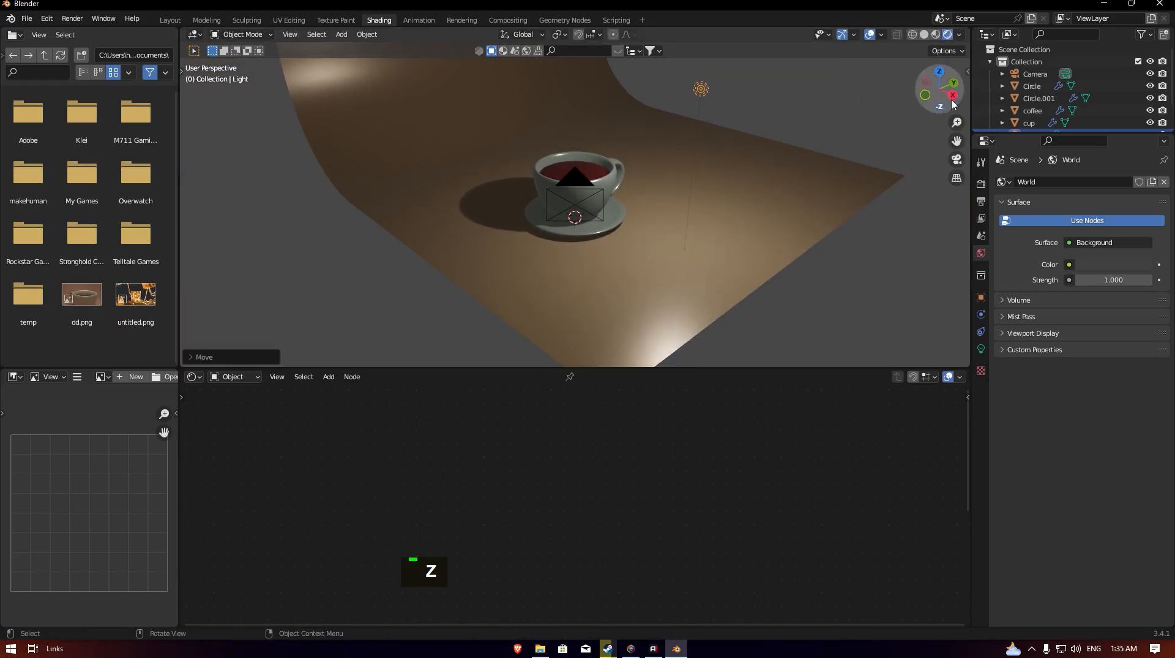
pyautogui.click(980, 184)
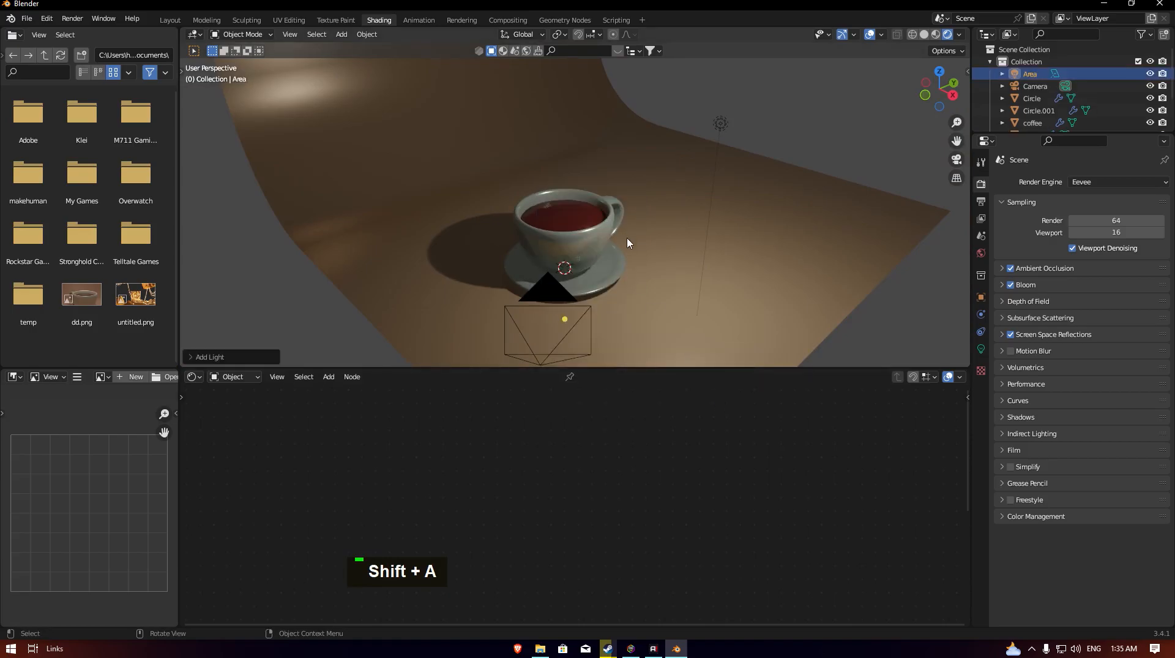
pyautogui.press('z')
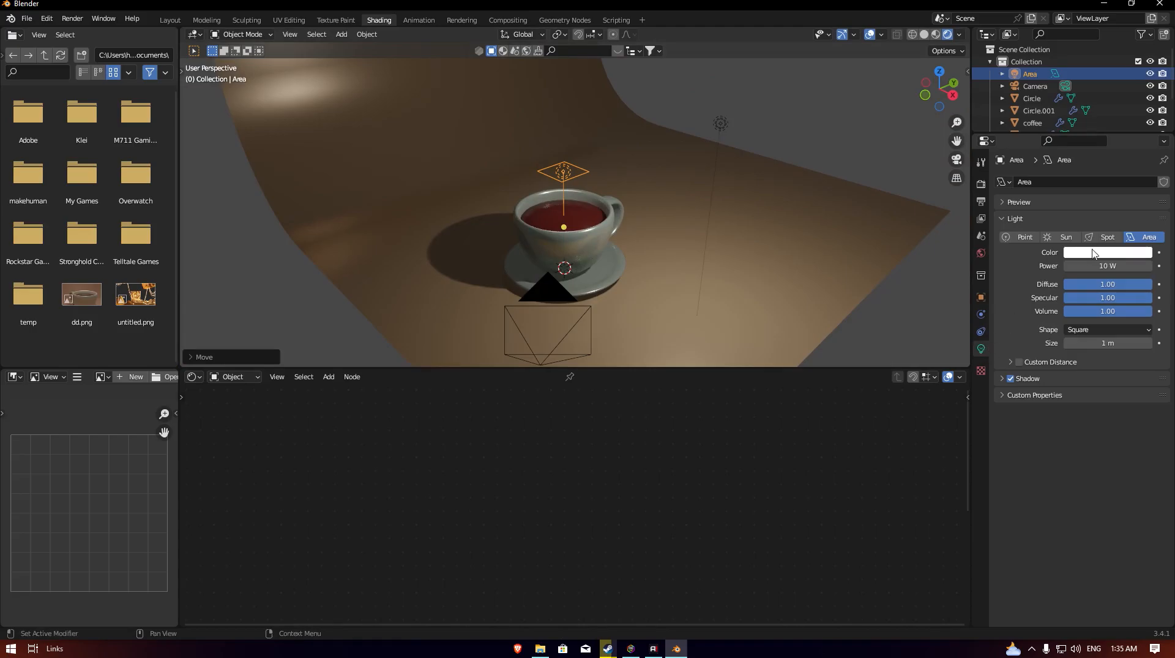
# Tint the area light warm orange at about 40 W power
pyautogui.click(1107, 252)
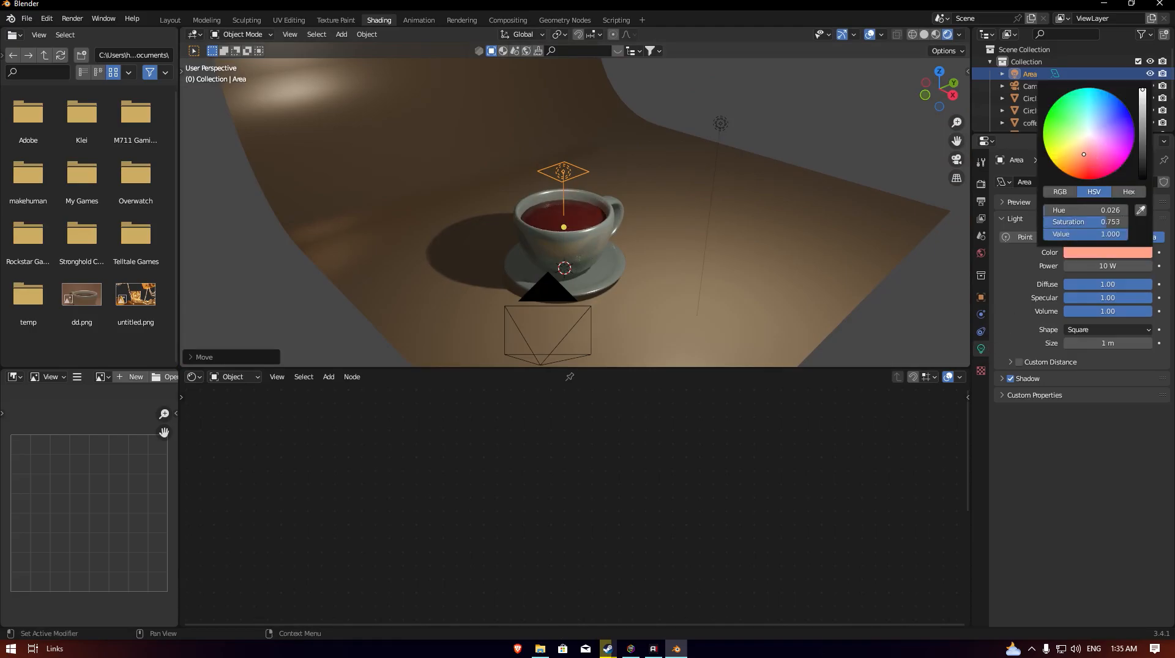
pyautogui.moveTo(1083, 154); pyautogui.dragTo(1080, 151)
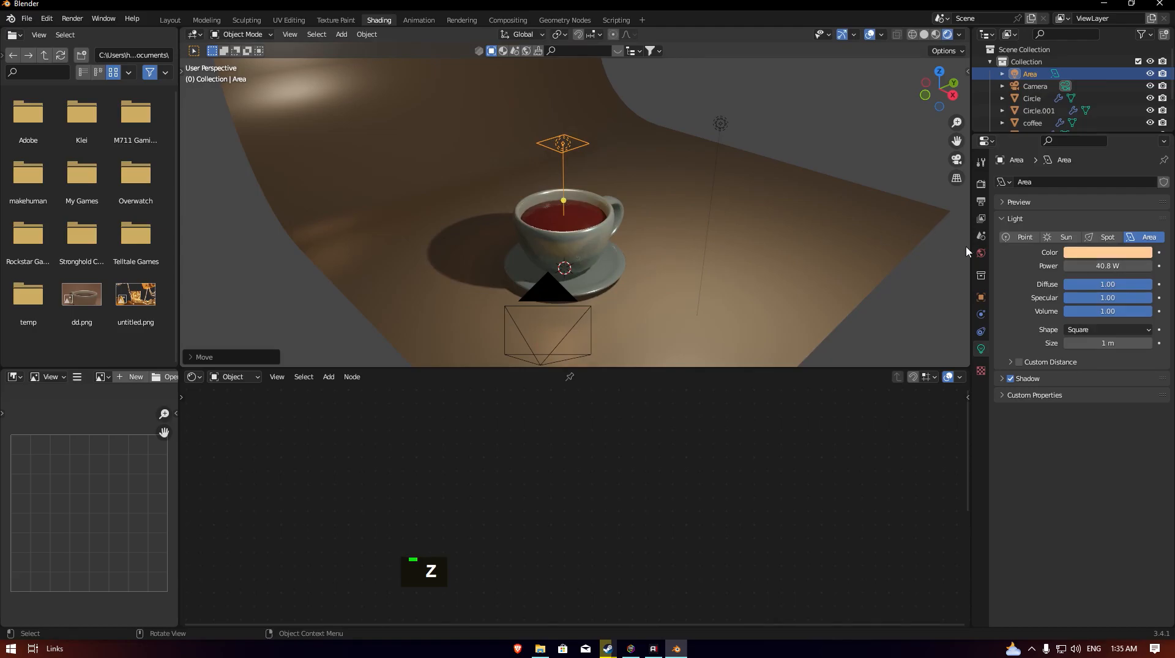
pyautogui.scroll(3)
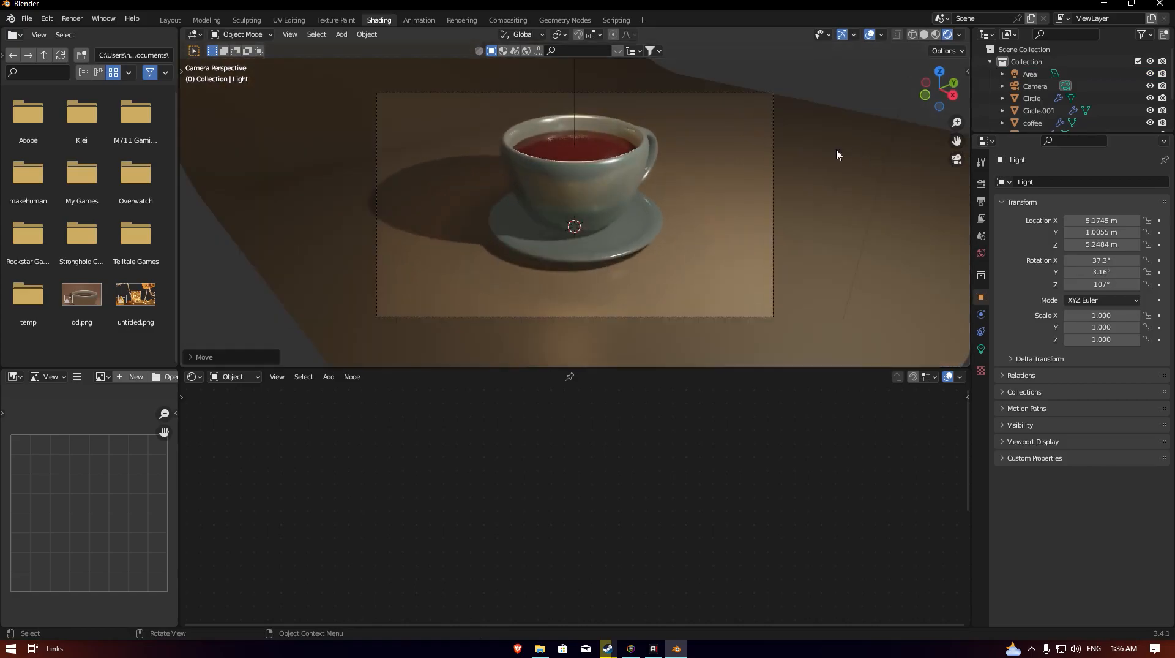
pyautogui.scroll(3)
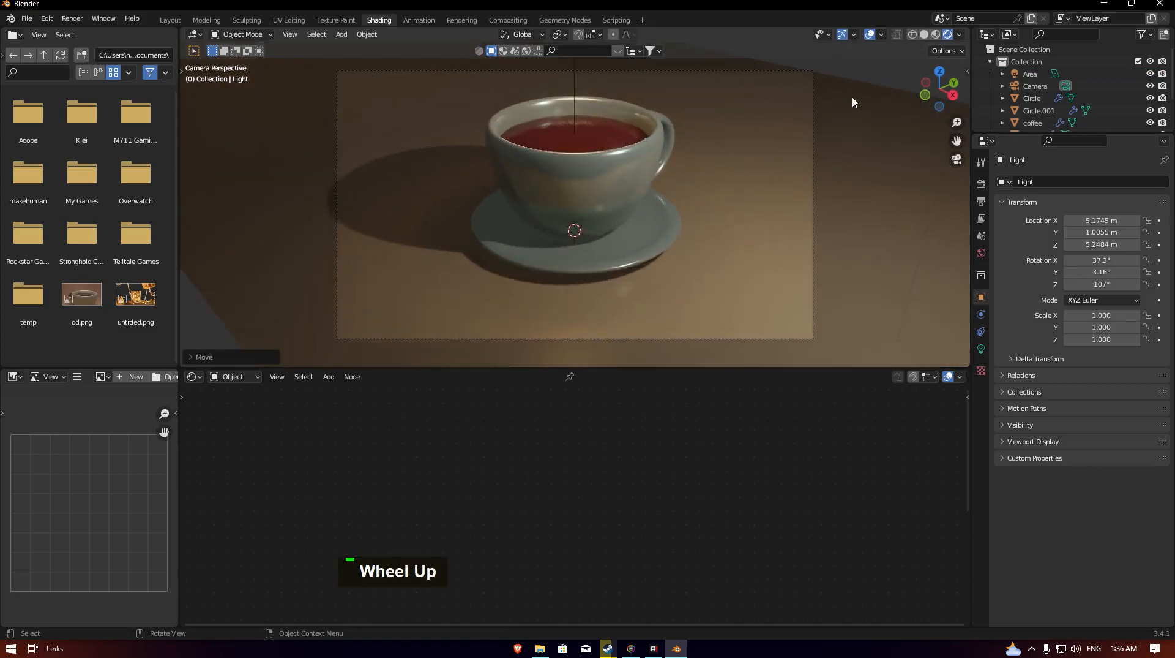